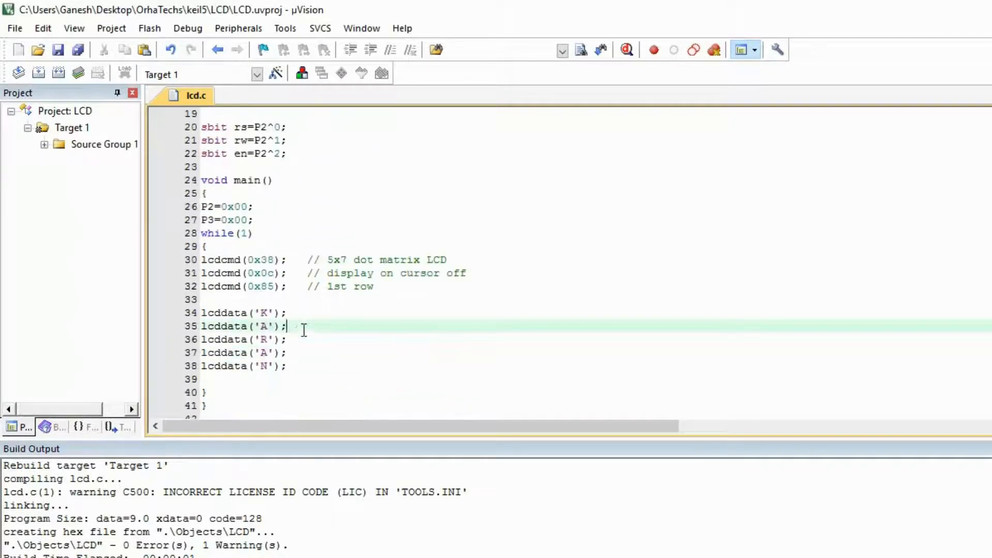
# - Delete the five lcddata calls printing 'K', 'A', 'R', 'A', 'N' from lcd.c
pyautogui.click(206, 312)
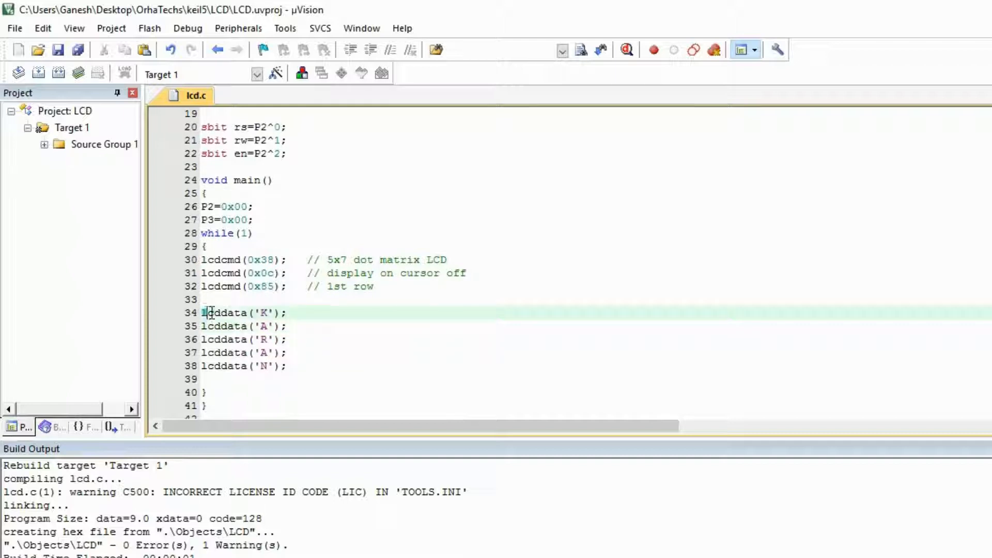
pyautogui.click(288, 366)
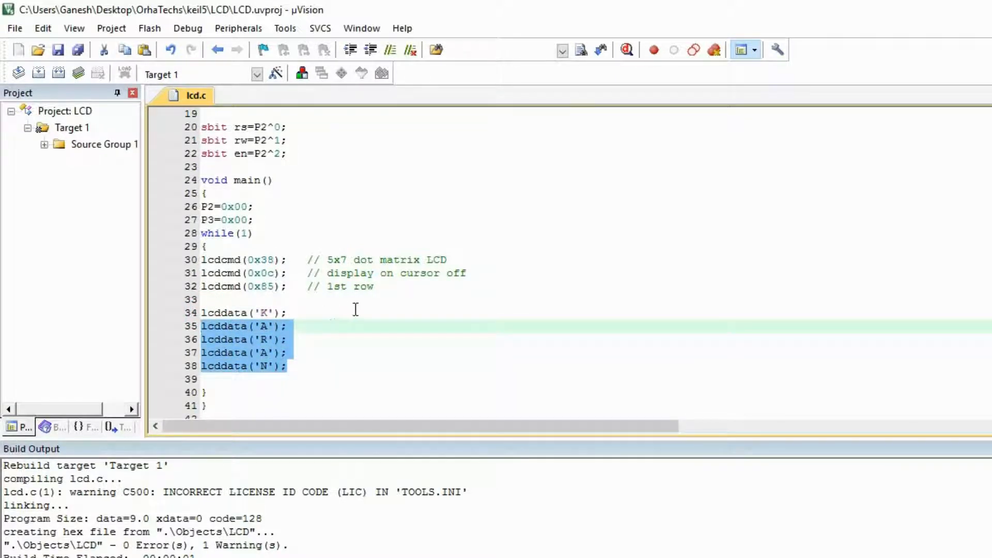
pyautogui.click(268, 313)
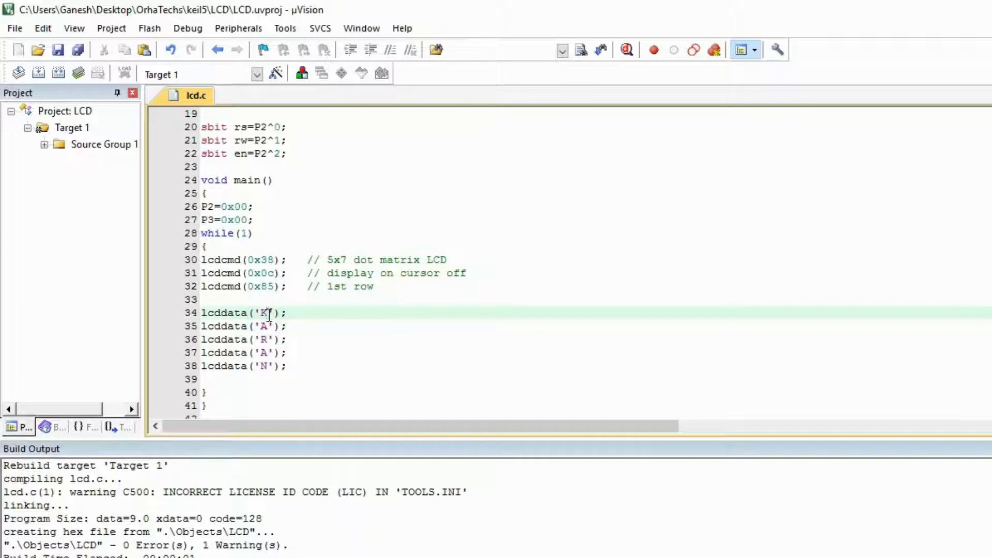
pyautogui.click(263, 326)
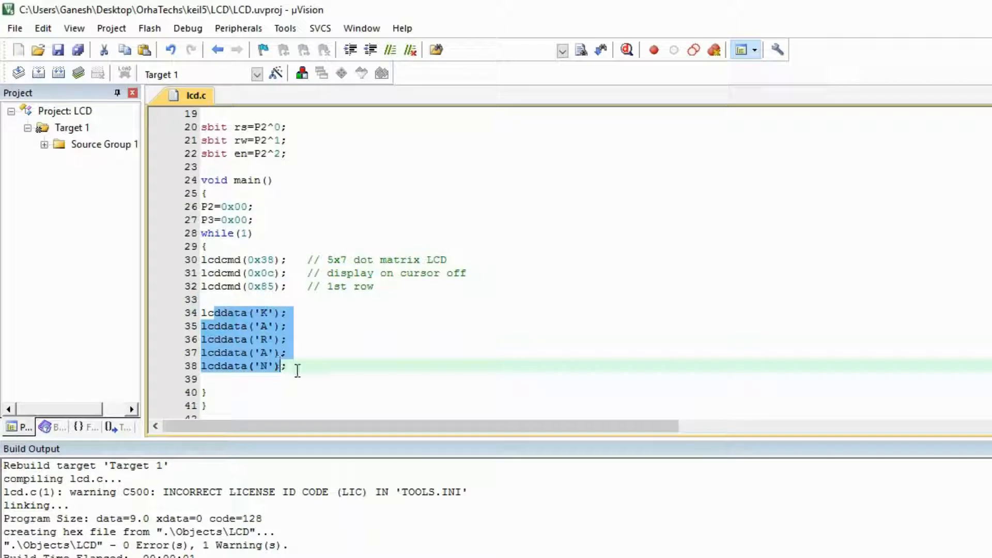
pyautogui.click(265, 313)
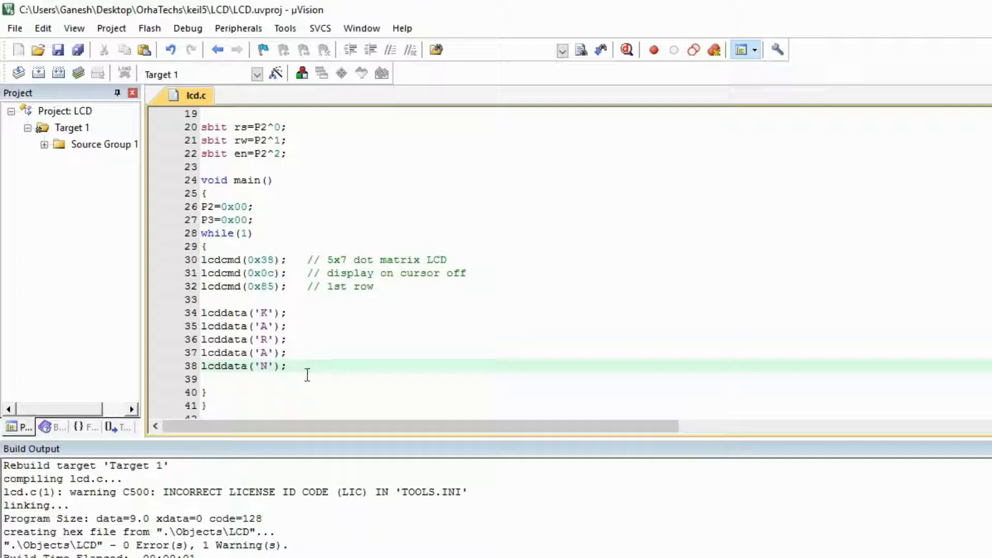
pyautogui.moveTo(201, 312); pyautogui.dragTo(287, 366)
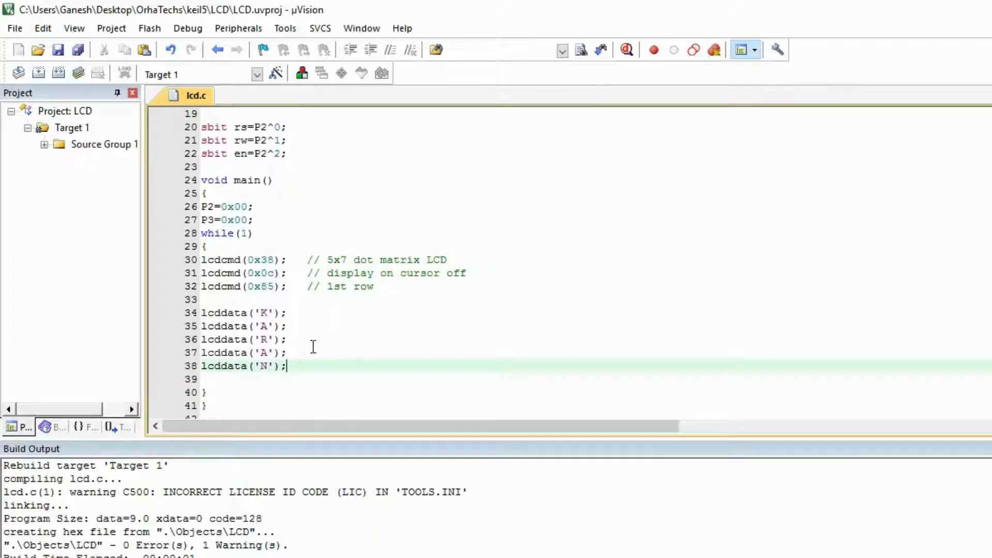
pyautogui.press('Delete')
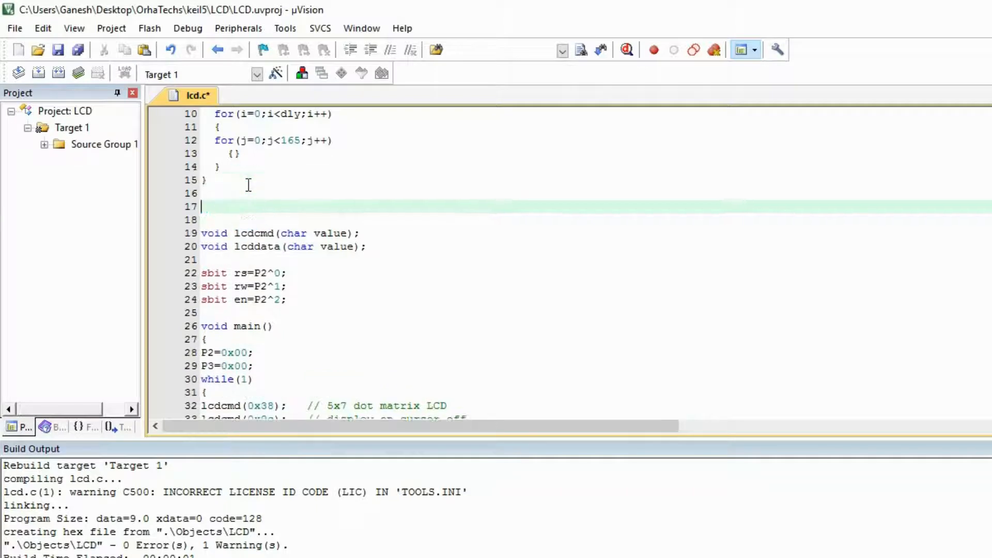
# - Declare char a[10]="Orha Techs"; and int k; above the function prototypes
pyautogui.write('char')
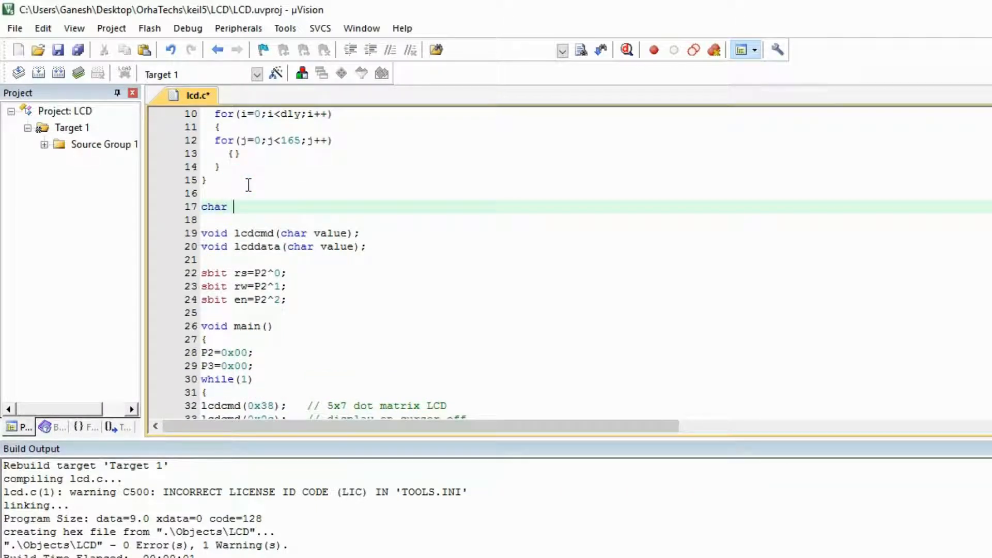
pyautogui.write('a')
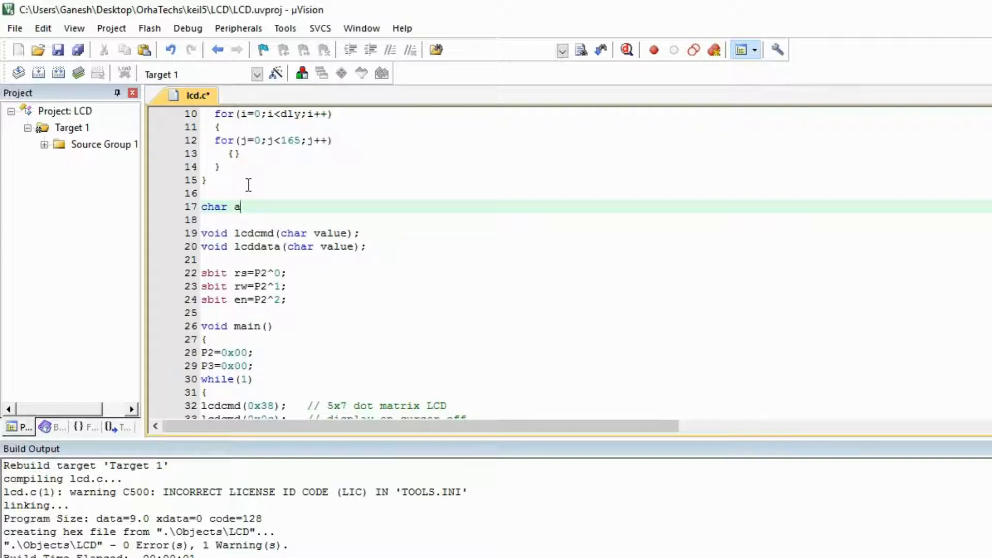
pyautogui.write('[]')
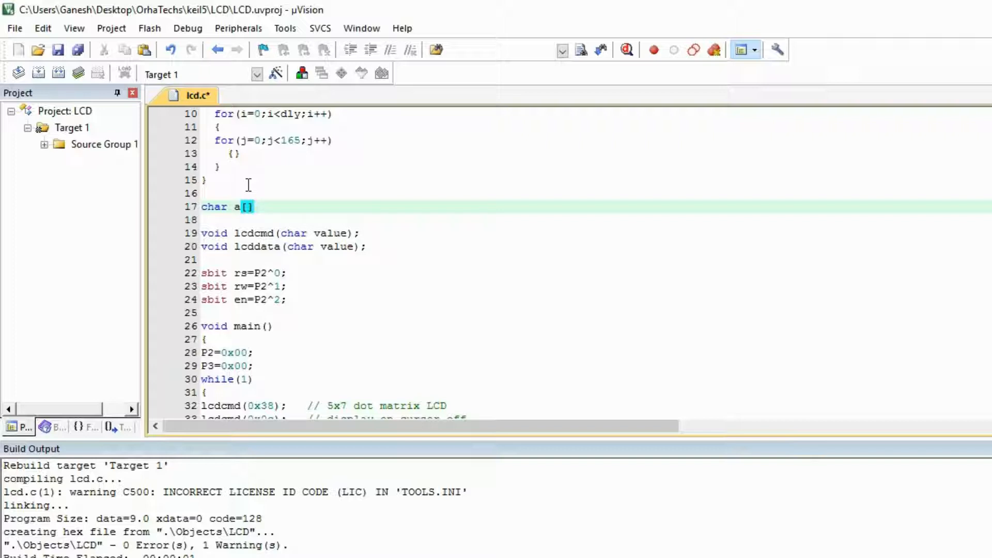
pyautogui.write('="Or')
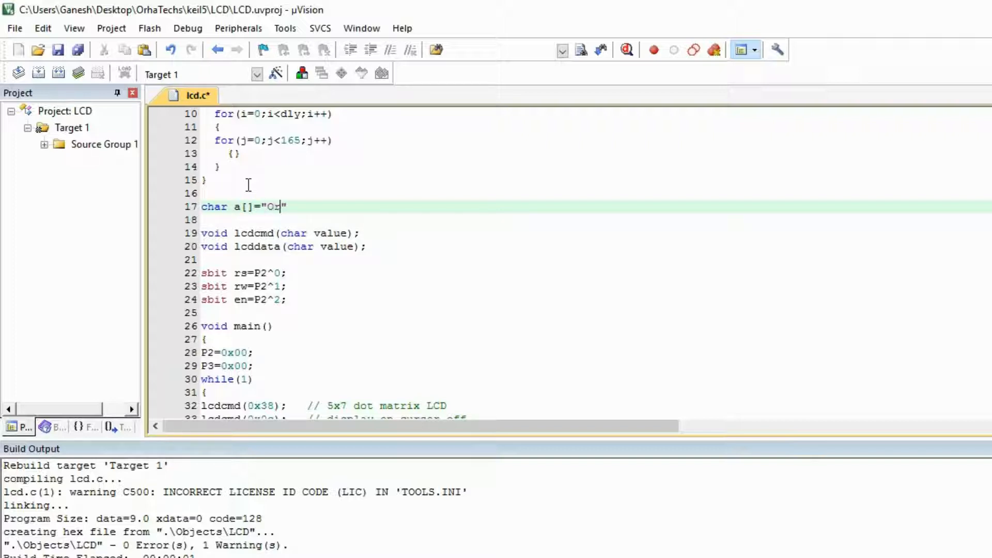
pyautogui.write('rha T')
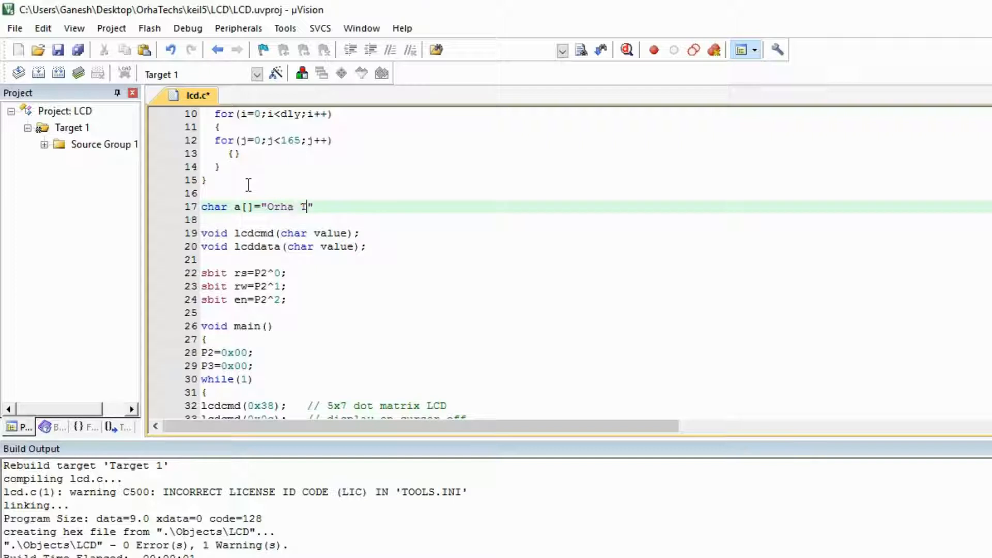
pyautogui.write('echs')
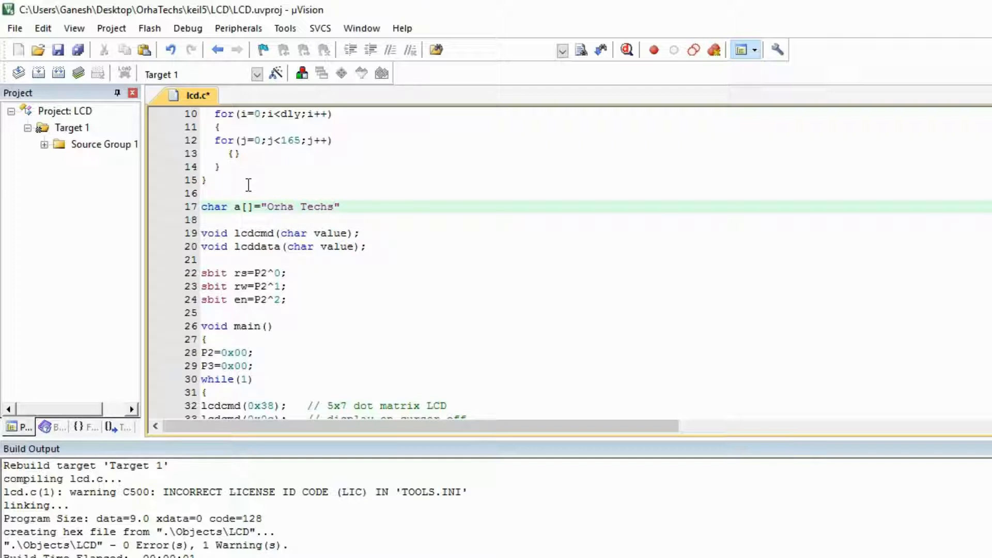
pyautogui.write(';')
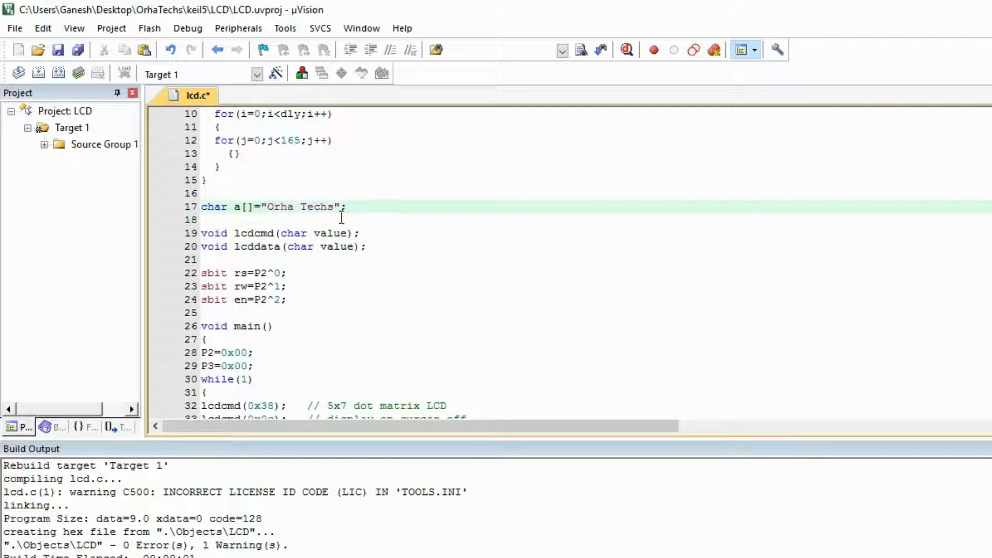
pyautogui.doubleClick(248, 206)
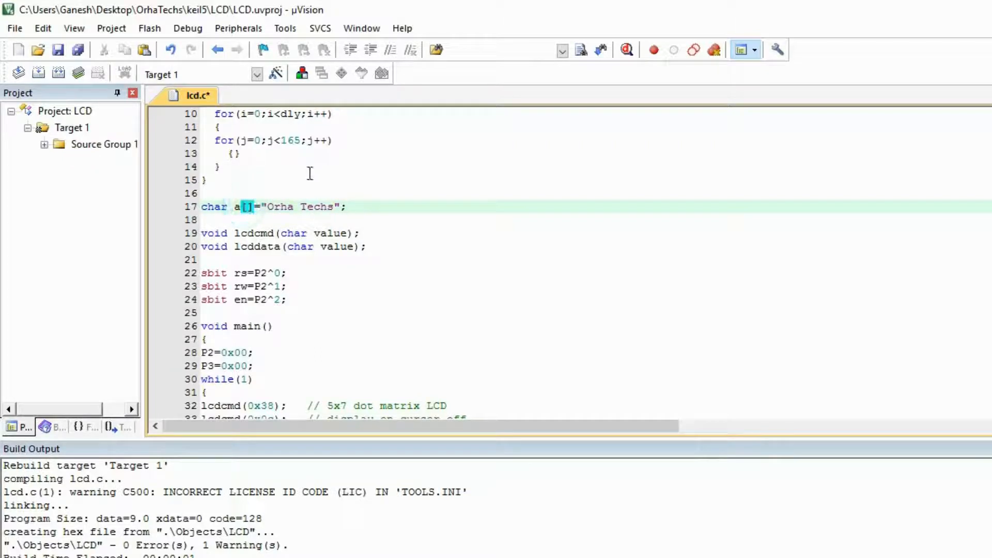
pyautogui.write('10')
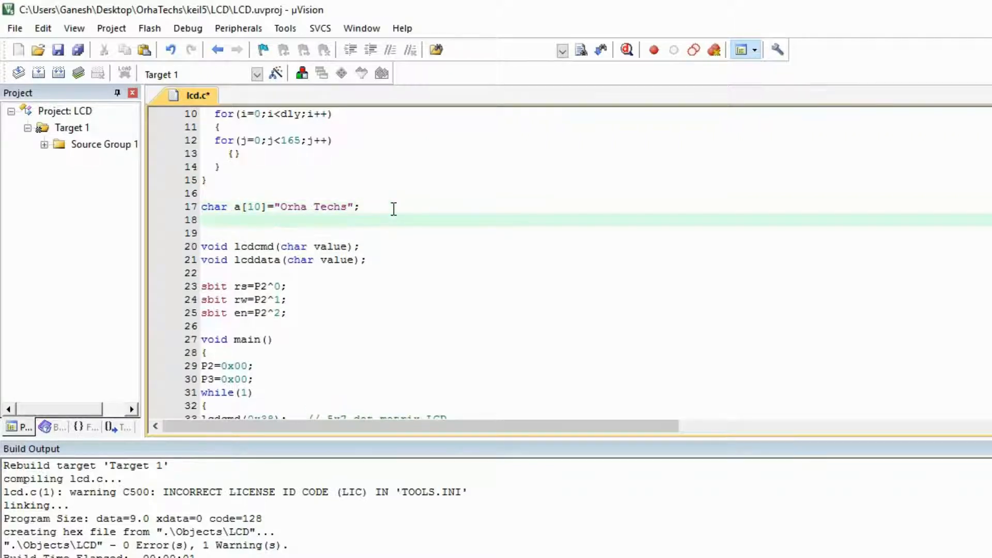
pyautogui.write('int')
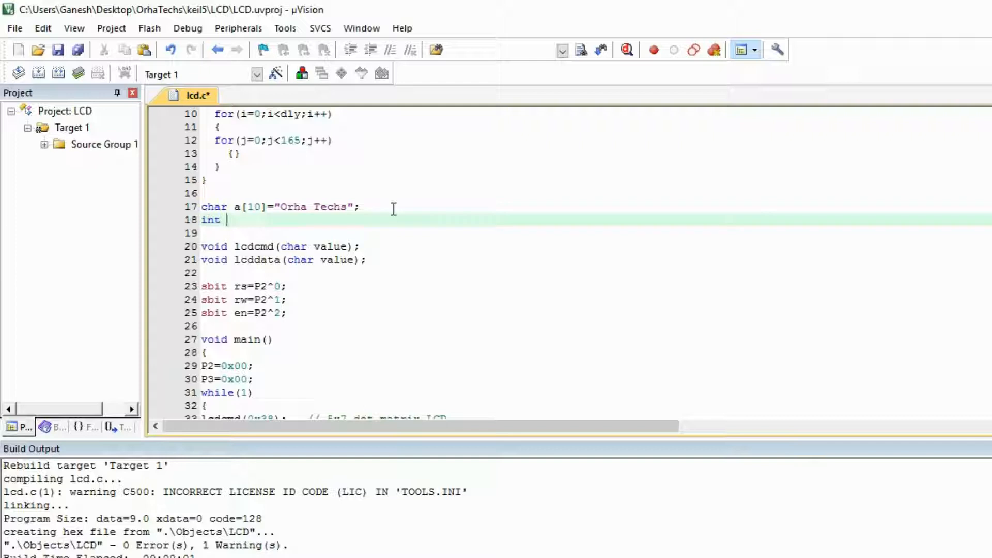
pyautogui.write('k;')
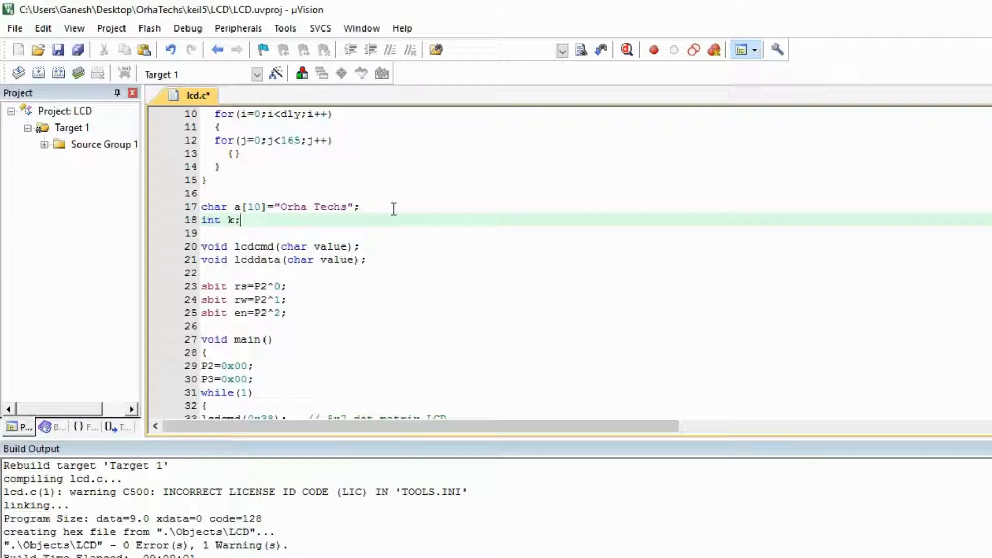
# - Add a for(k=0;k<10;k++) loop calling lcddata(a[k]) in main
pyautogui.scroll(-3)
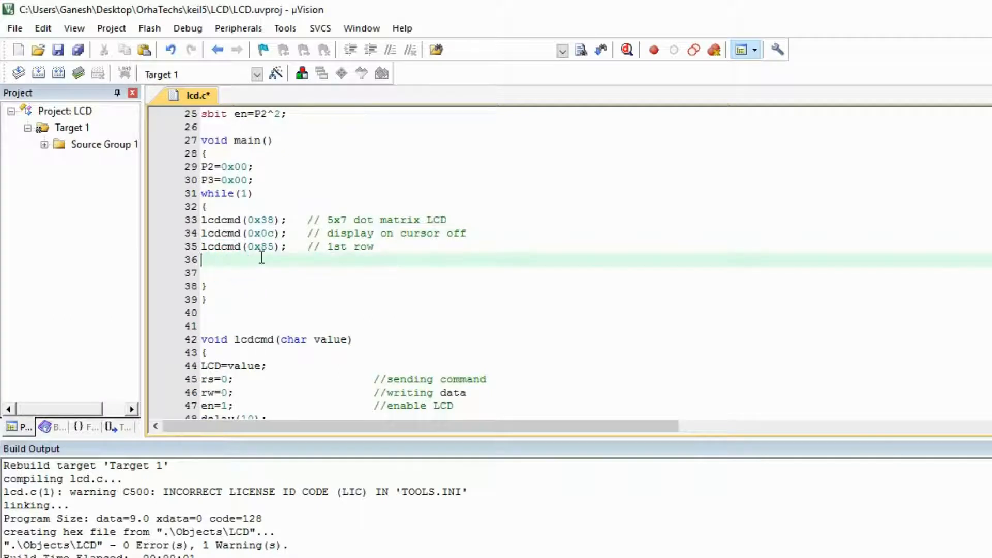
pyautogui.write('g')
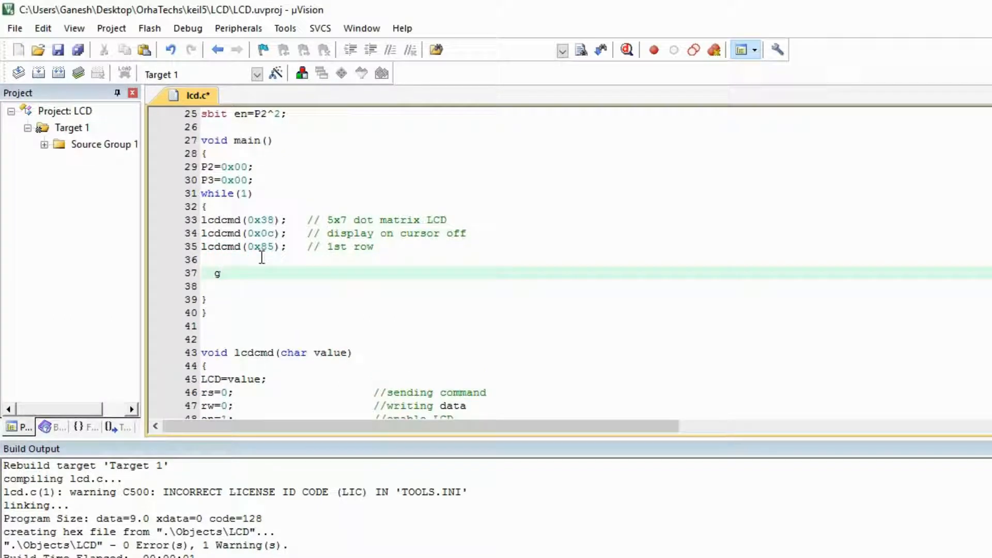
pyautogui.write('or')
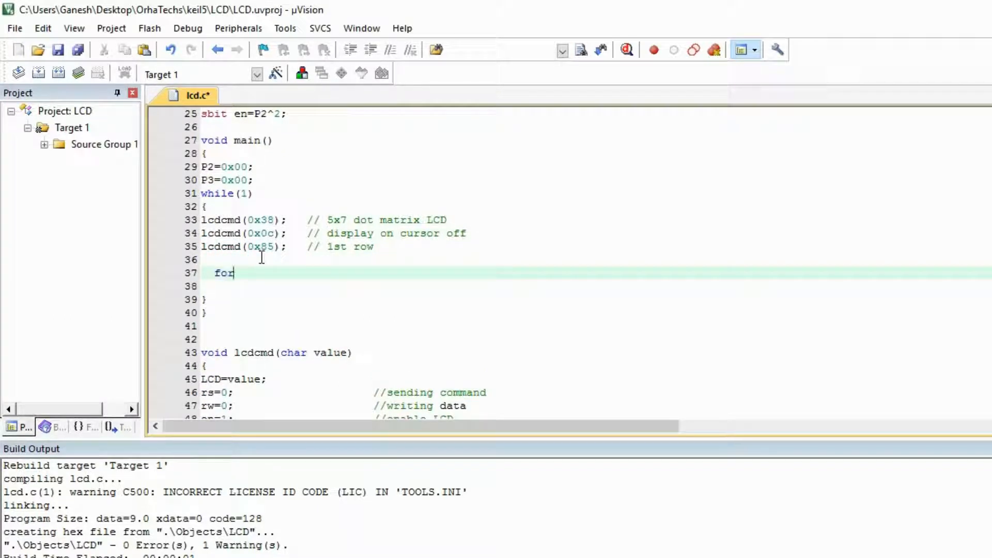
pyautogui.write('()')
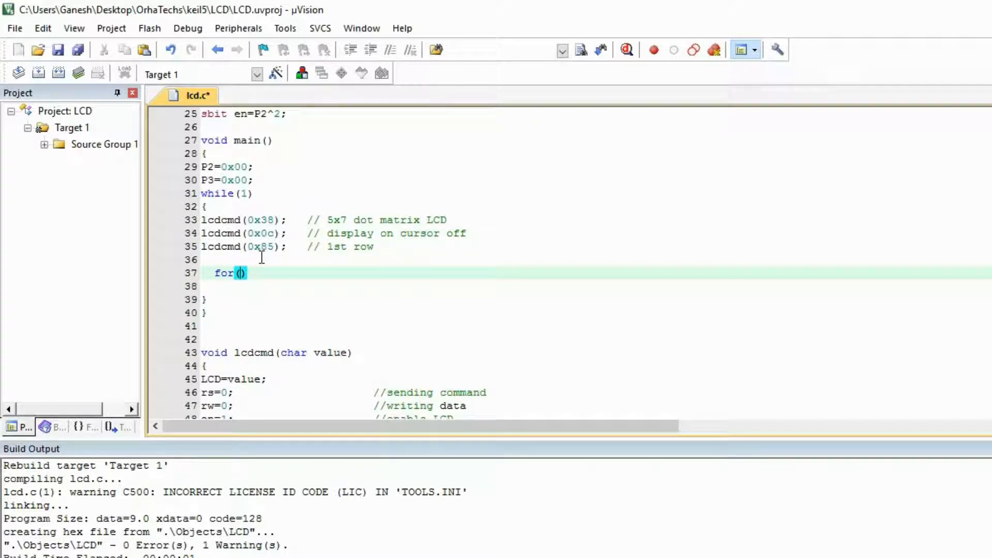
pyautogui.write('k=0')
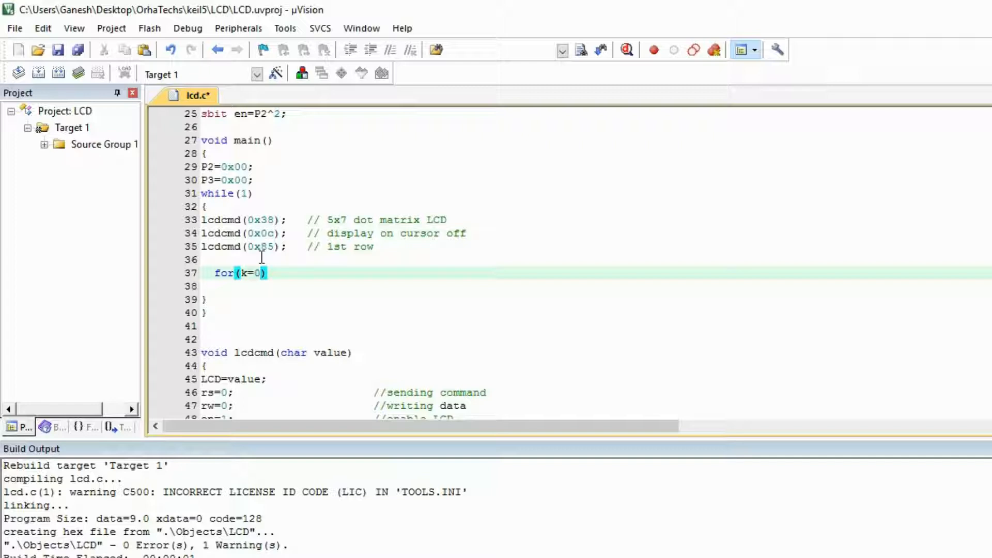
pyautogui.write(';k')
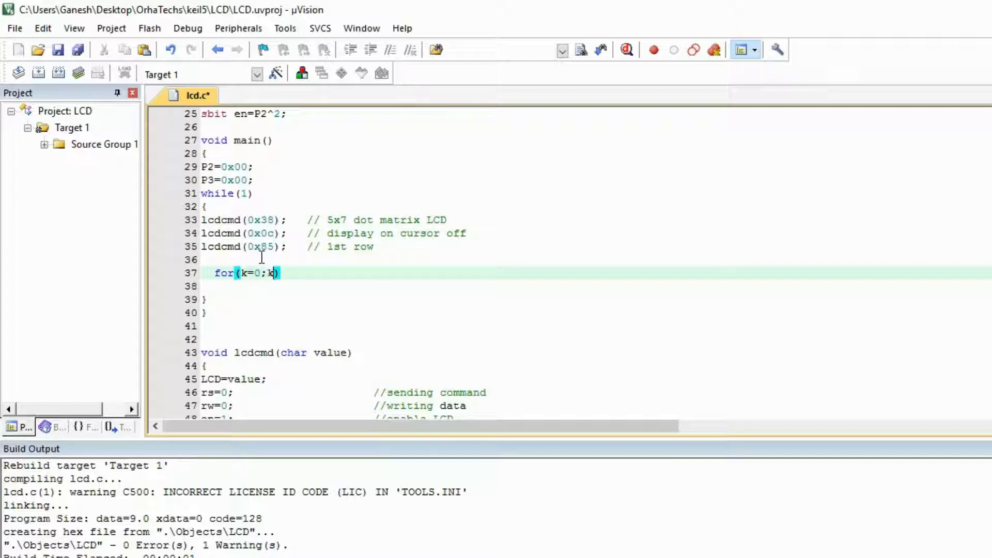
pyautogui.write('<')
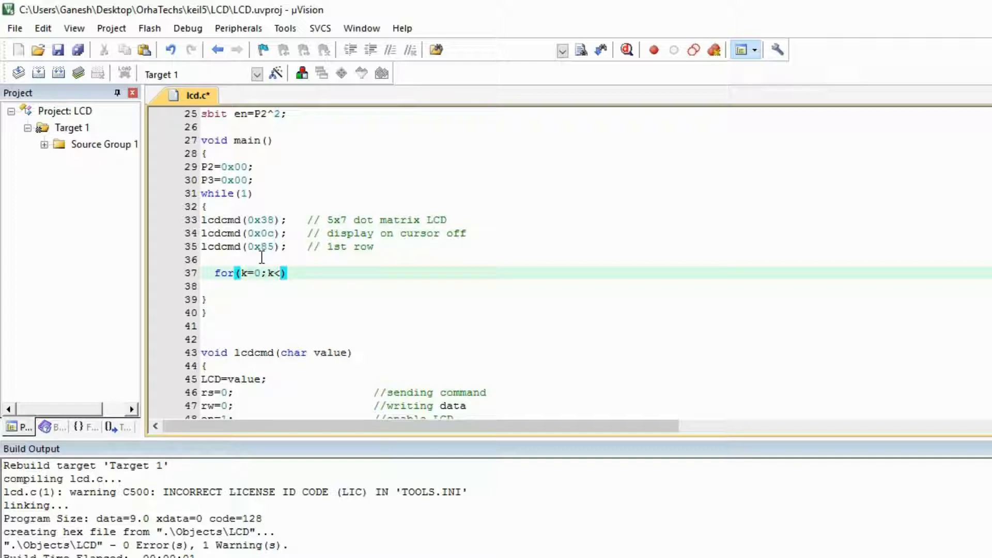
pyautogui.write('10')
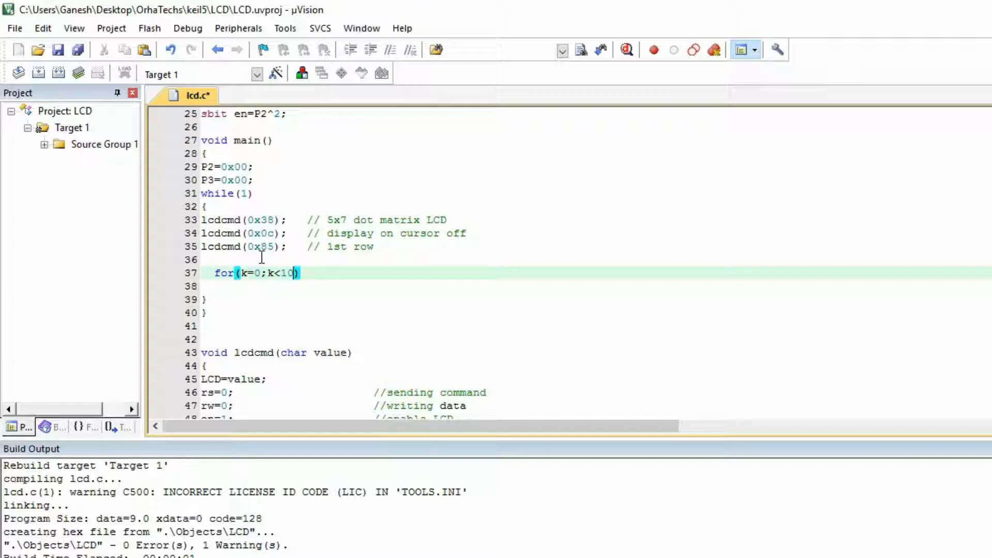
pyautogui.write(';k')
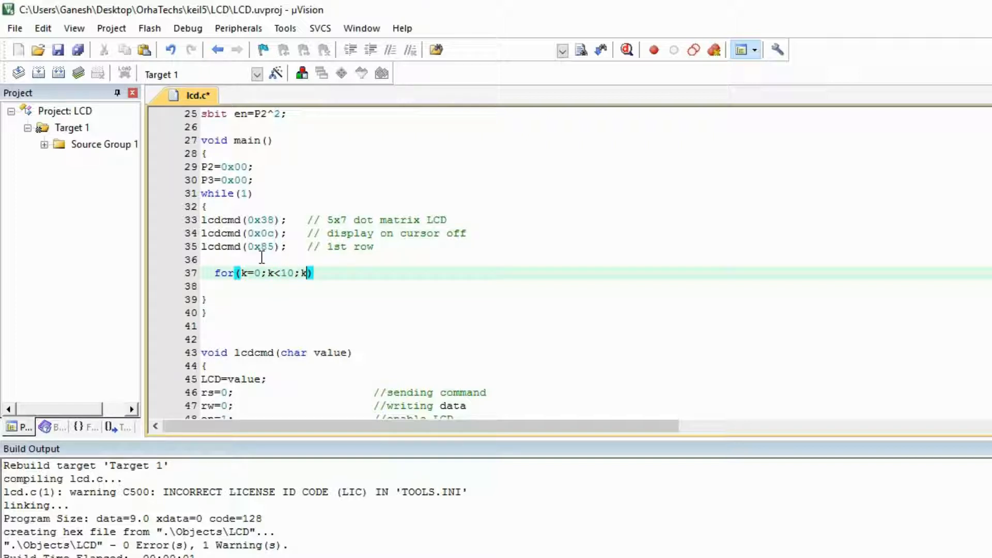
pyautogui.write('++')
pyautogui.click(595, 286)
pyautogui.write('{')
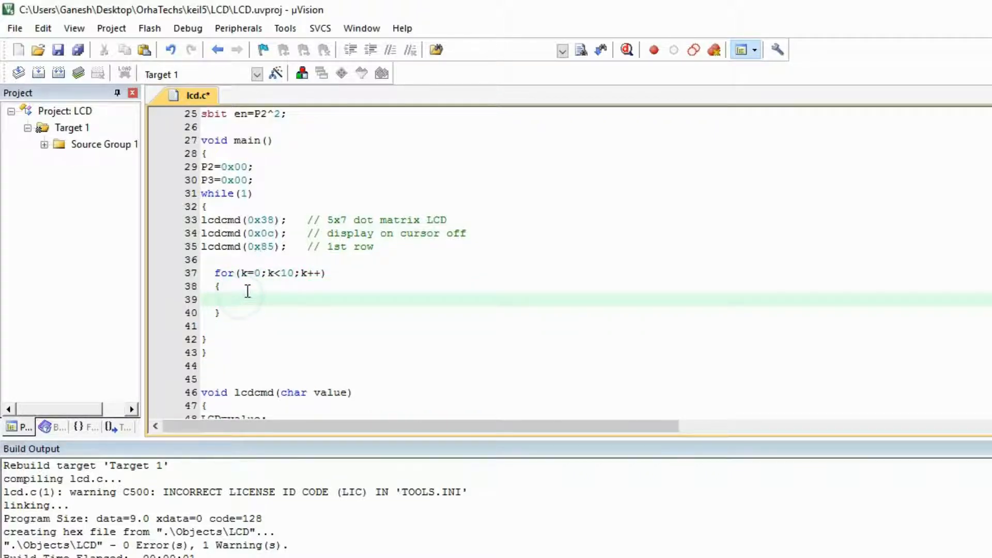
pyautogui.write('lcdda')
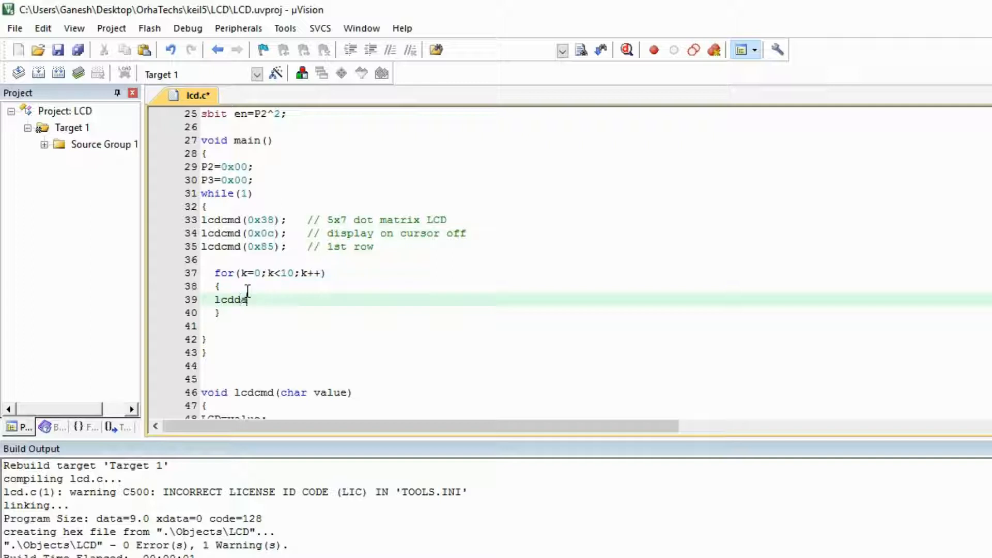
pyautogui.write('ta')
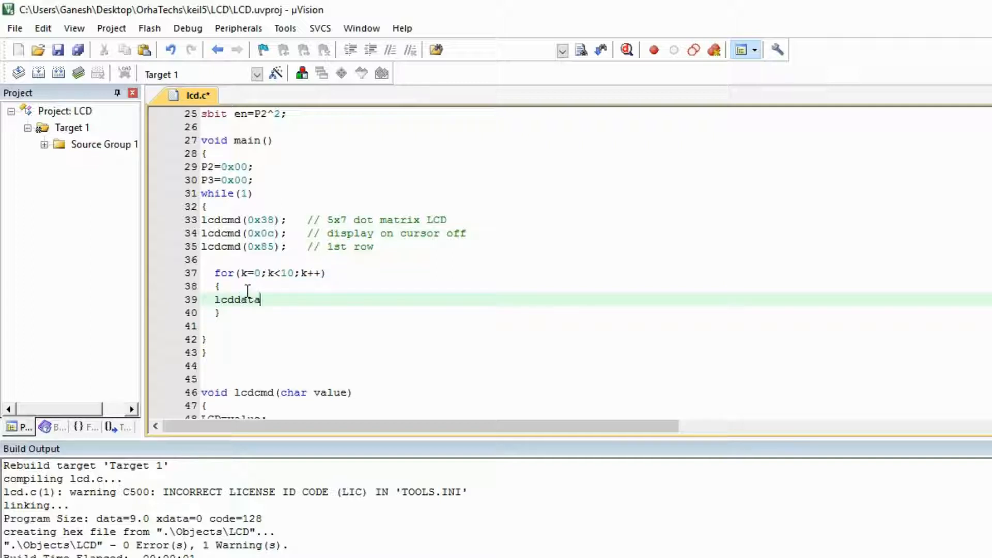
pyautogui.write('()')
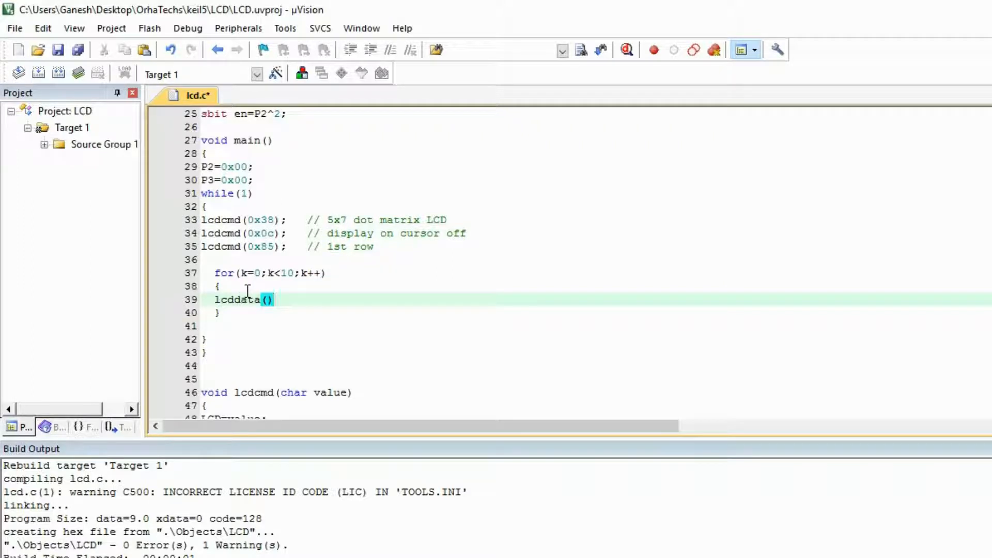
pyautogui.write('a[')
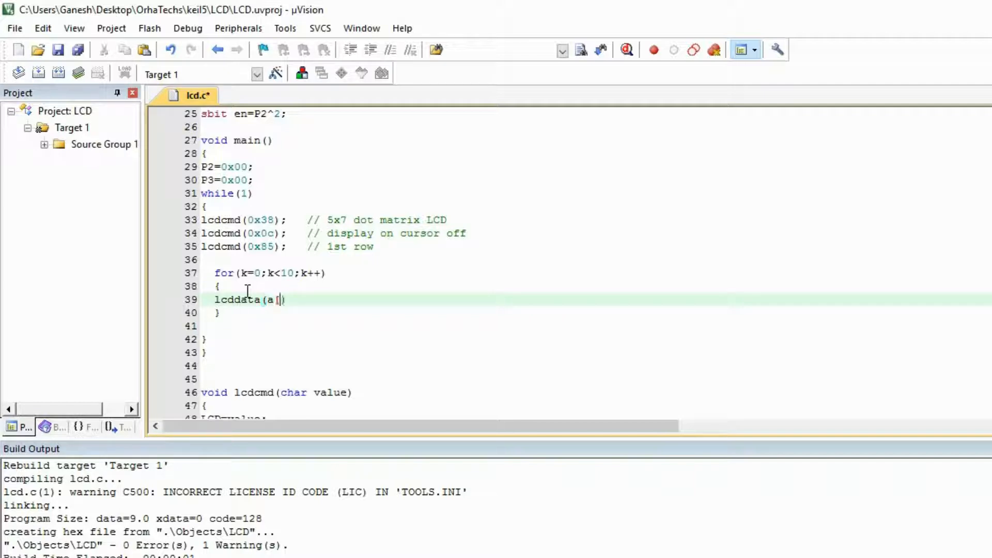
# - Change the cursor command to 0x82 and rebuild the project with 0 errors
pyautogui.write('x')
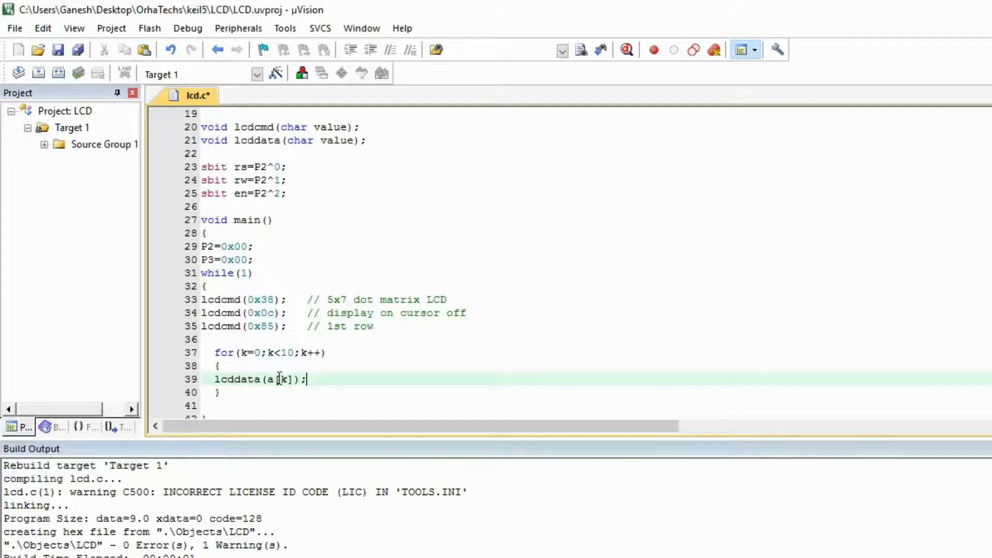
pyautogui.scroll(3)
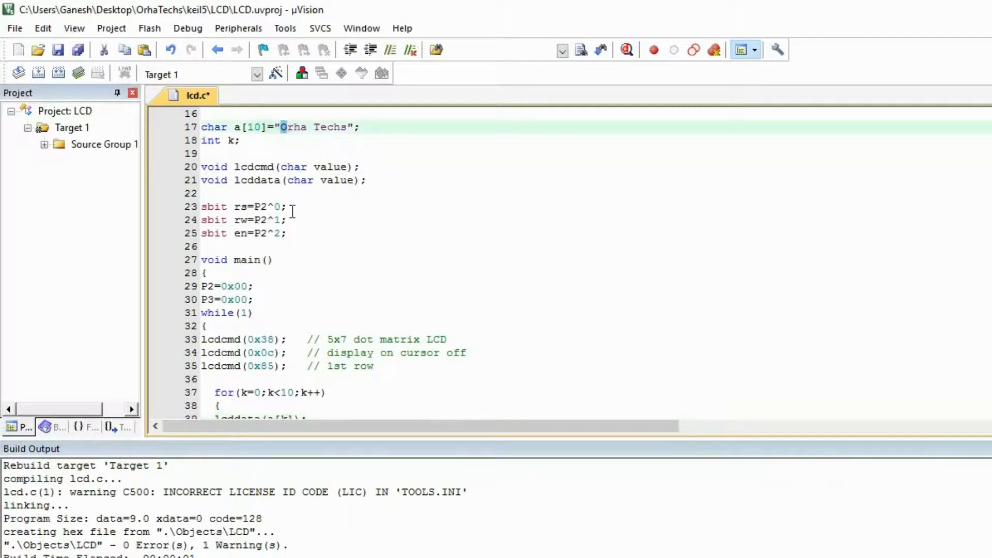
pyautogui.scroll(-3)
pyautogui.write('2')
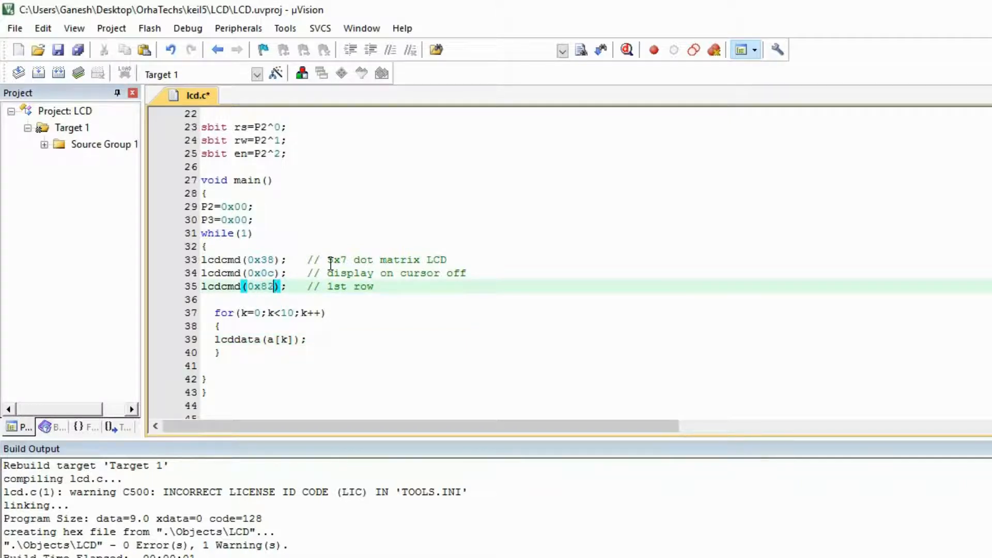
pyautogui.click(76, 72)
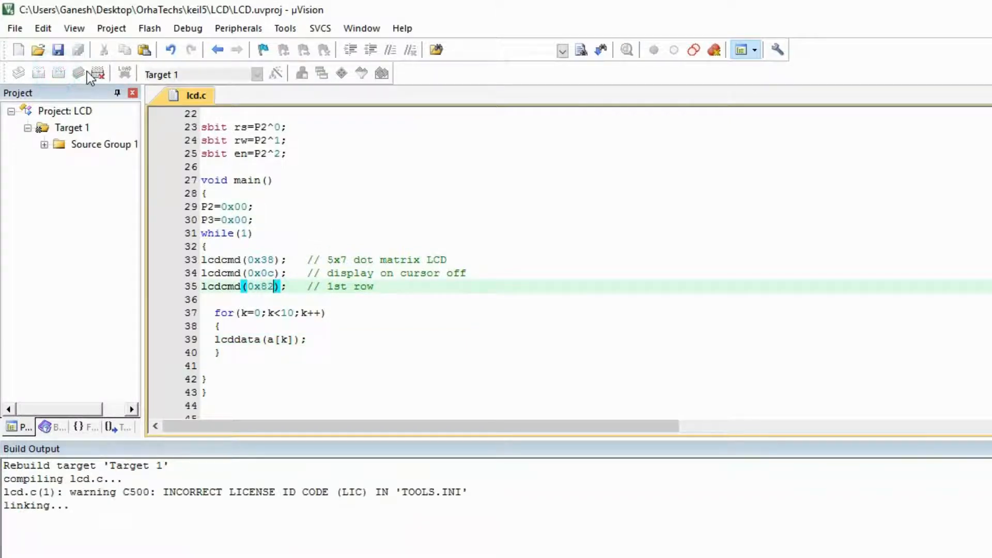
pyautogui.click(78, 73)
pyautogui.write('C')
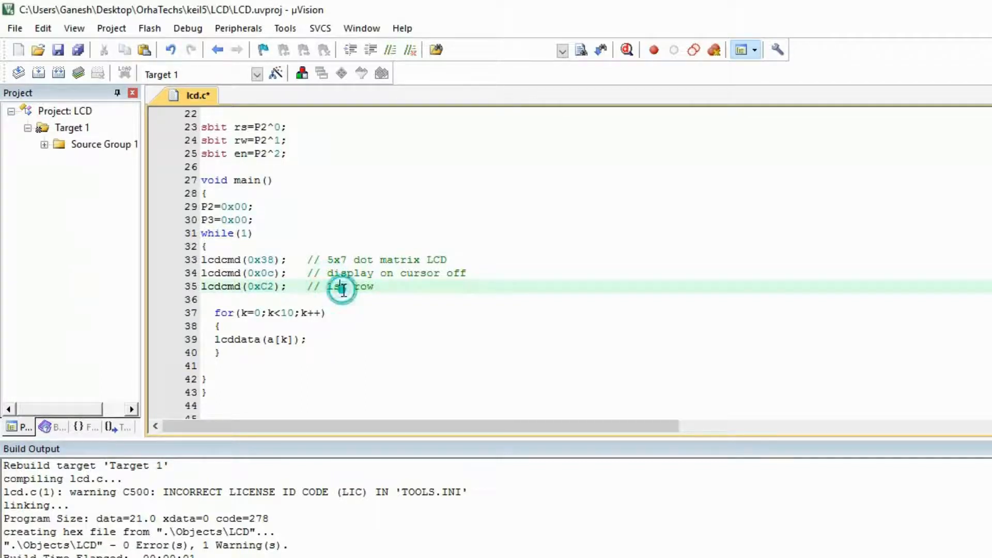
# - Relabel the row comment to '2nd row' and set the command to 0xC3
pyautogui.doubleClick(336, 285)
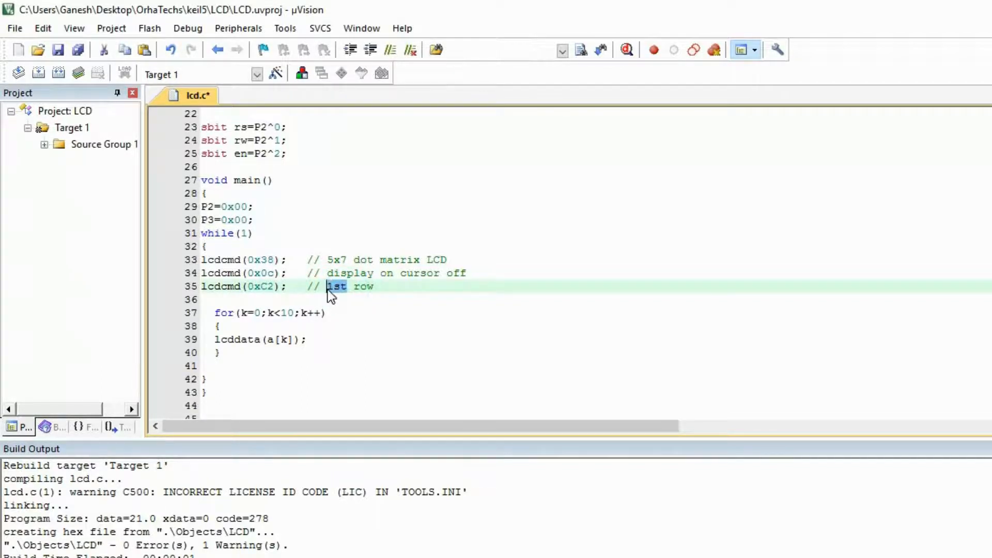
pyautogui.write('2nd')
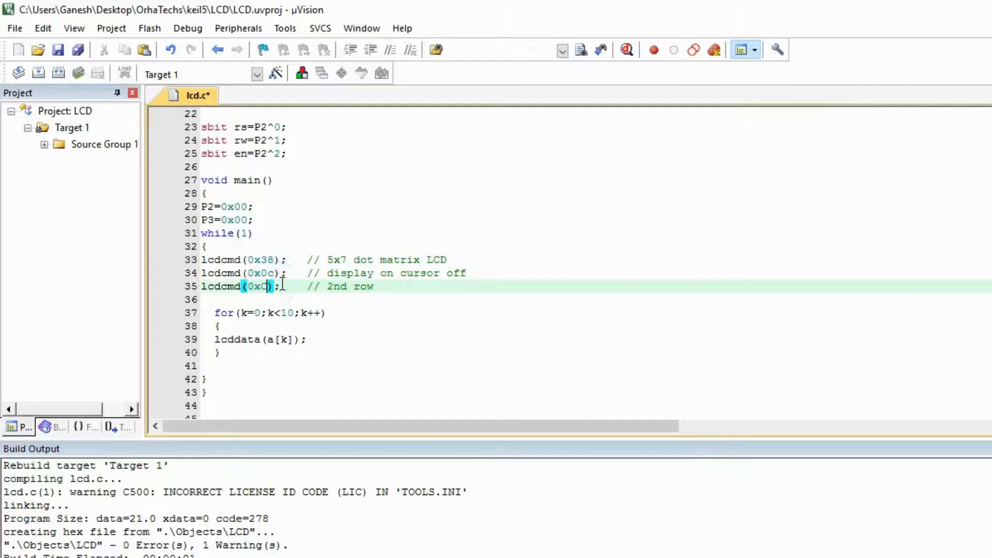
pyautogui.write('3')
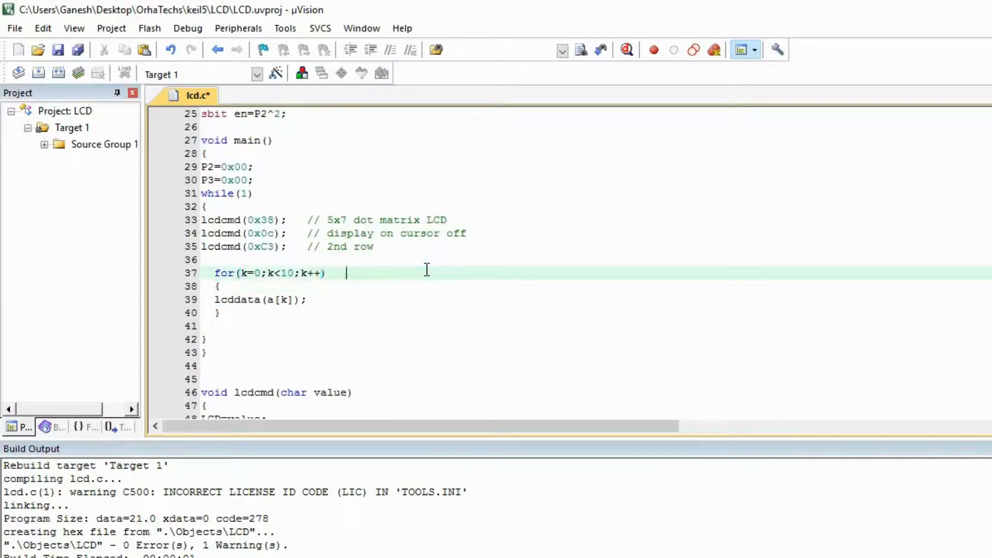
# - Comment the character loop as '// array method'
pyautogui.write('//')
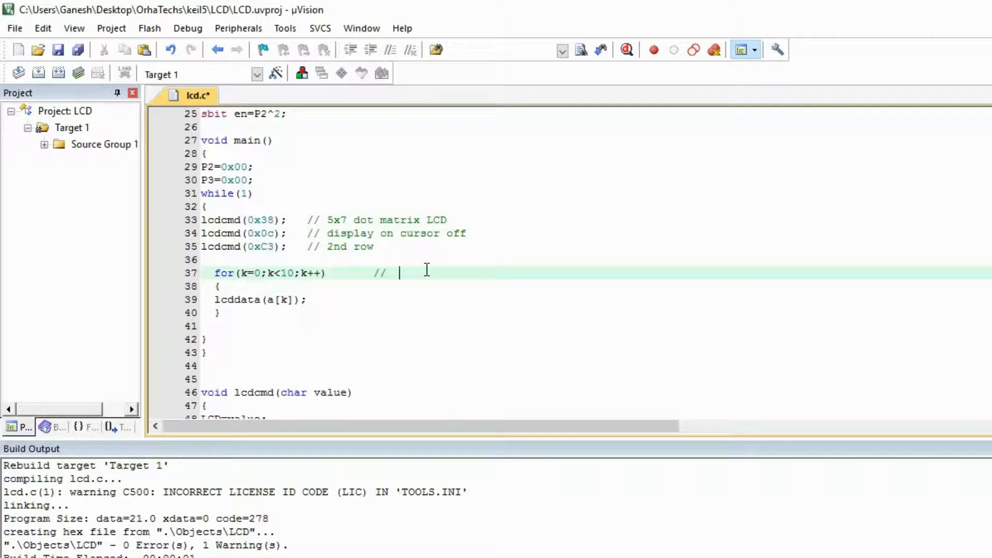
pyautogui.write('array met')
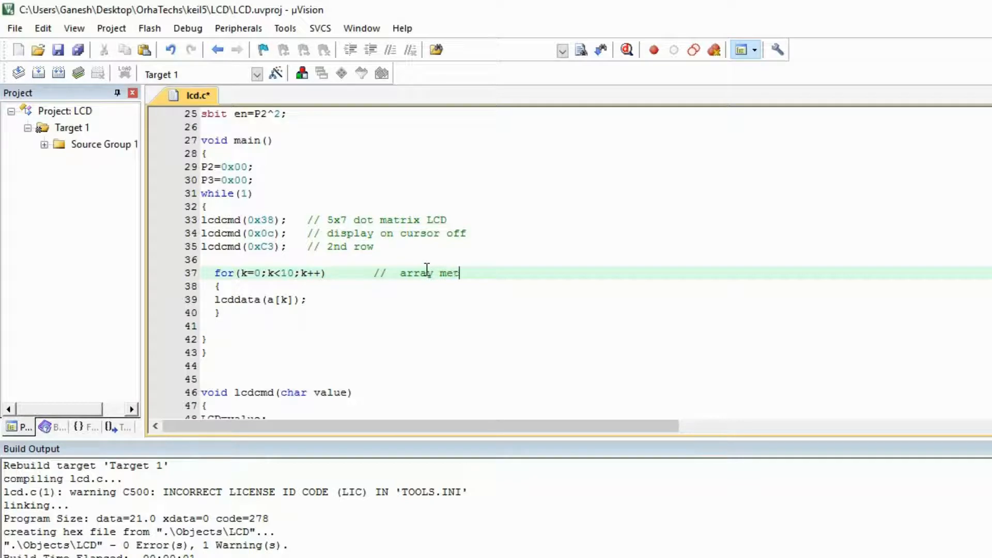
pyautogui.write('hod')
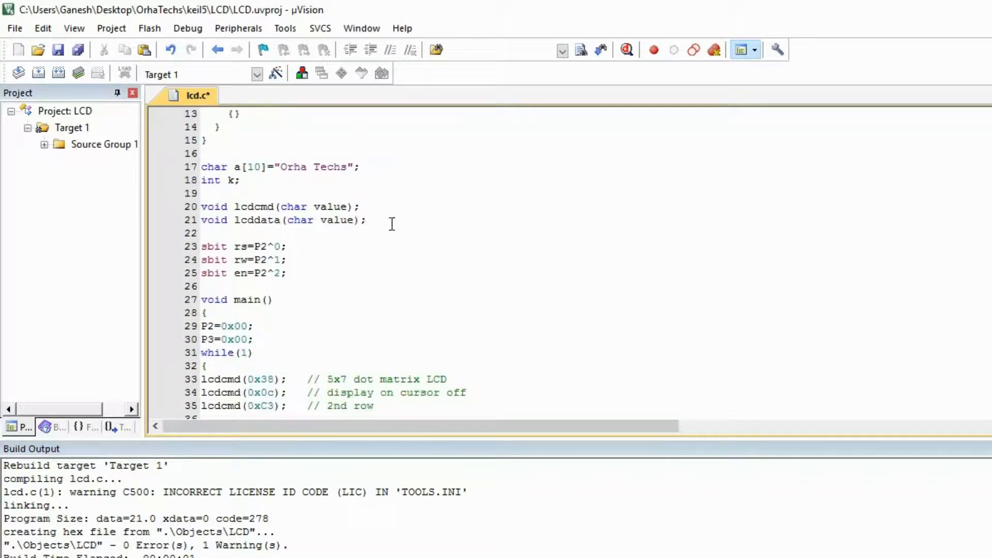
# - Add the prototype void display(char *c); below the lcddata declaration
pyautogui.write('void di')
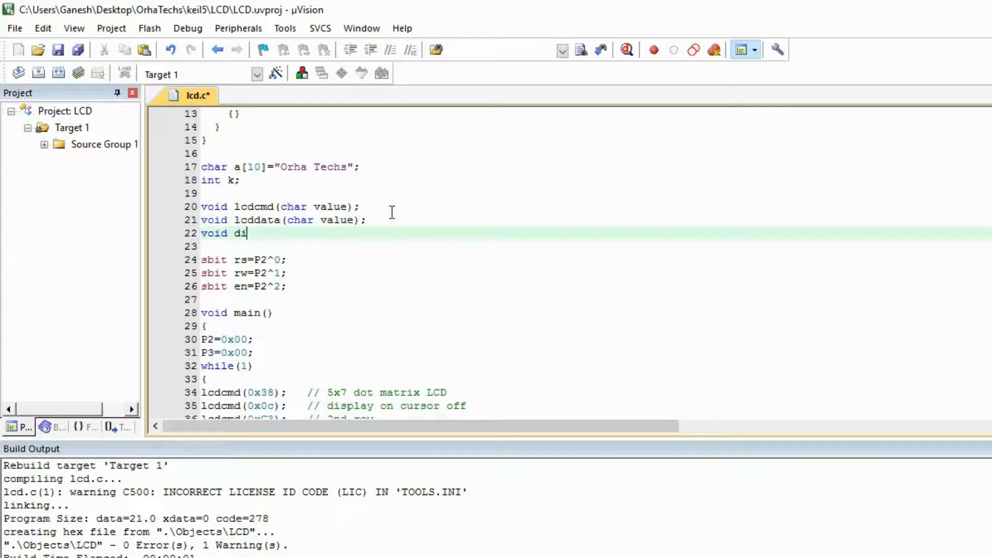
pyautogui.write('splay')
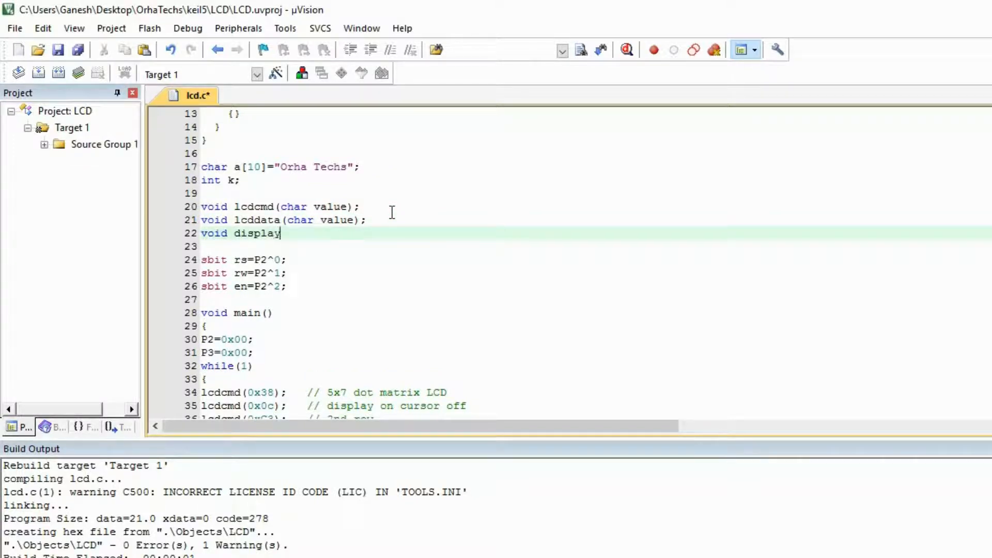
pyautogui.write('()')
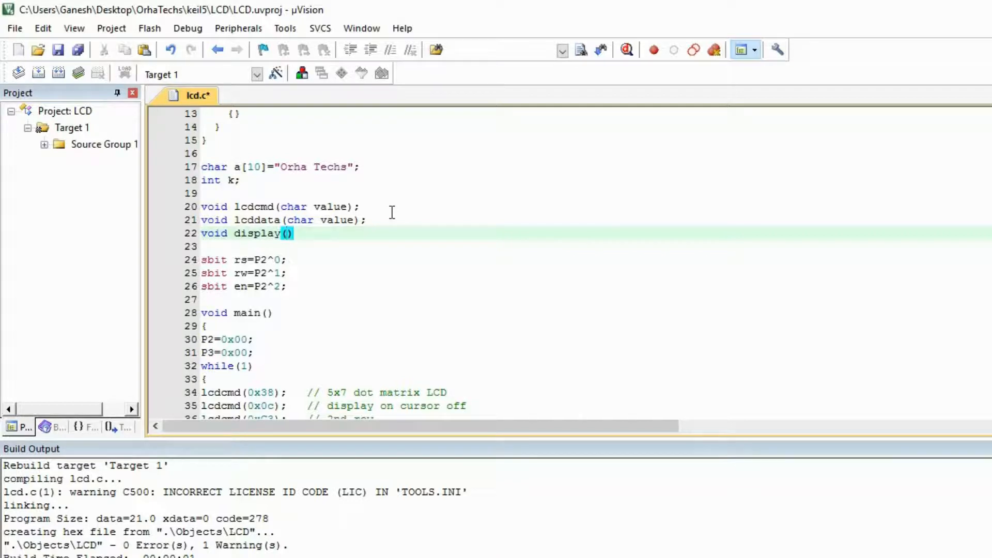
pyautogui.write('char')
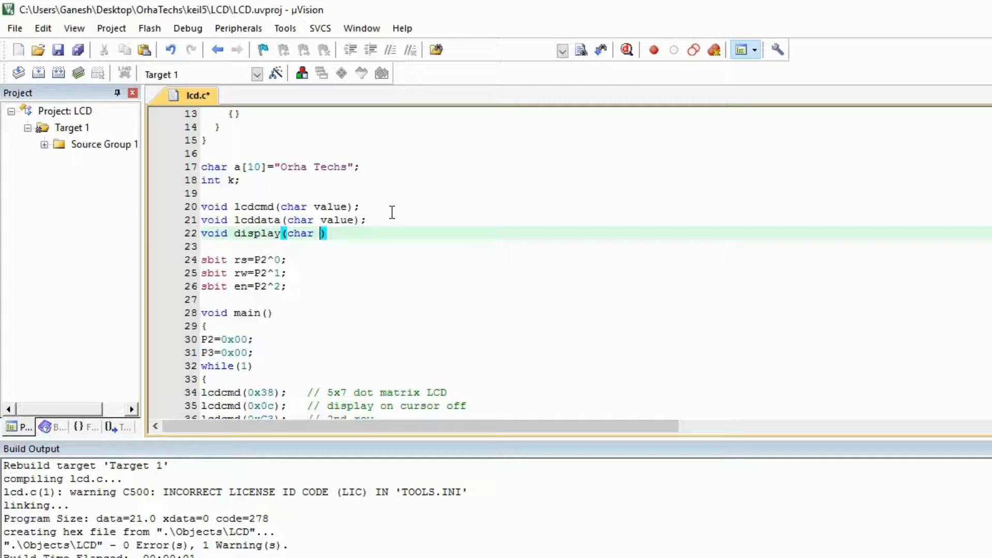
pyautogui.write('*c')
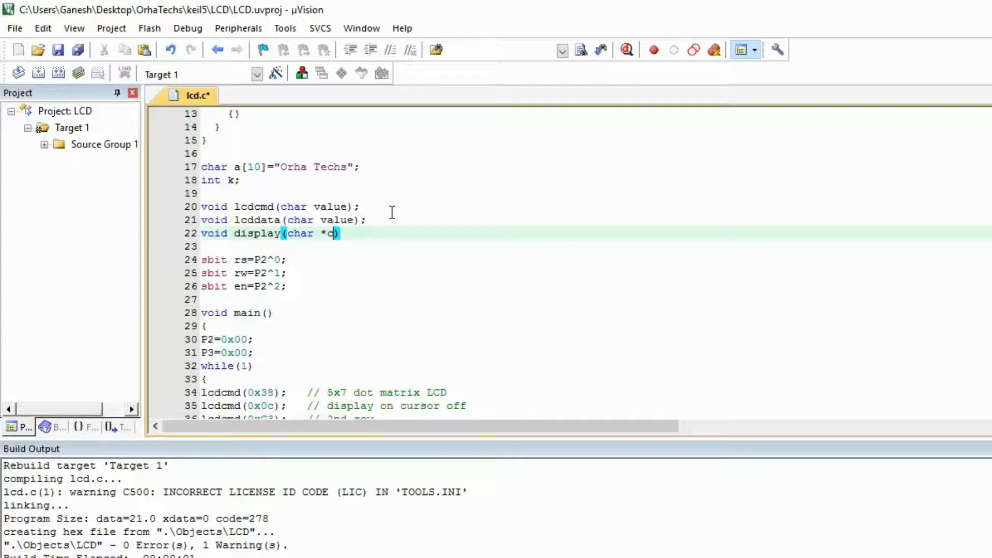
pyautogui.write(';')
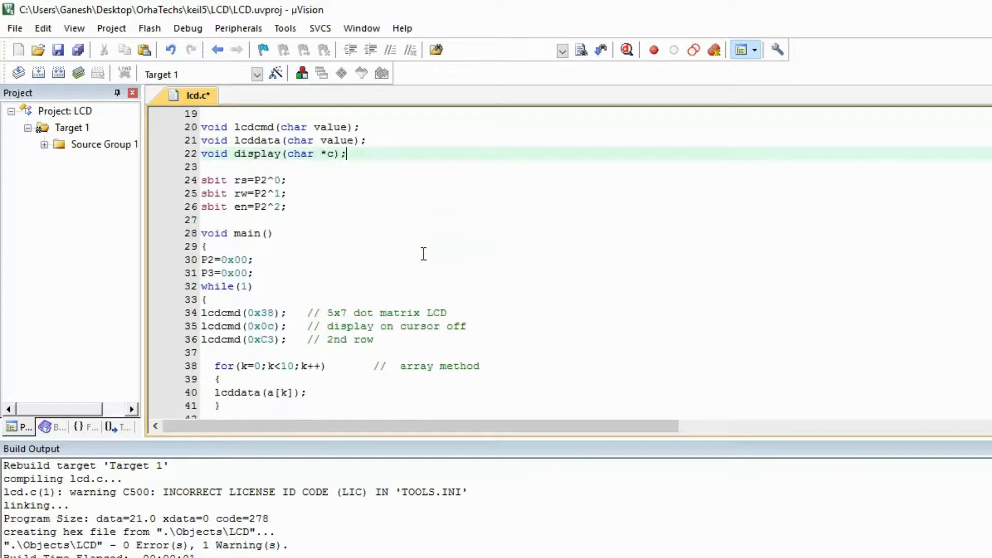
pyautogui.scroll(-3)
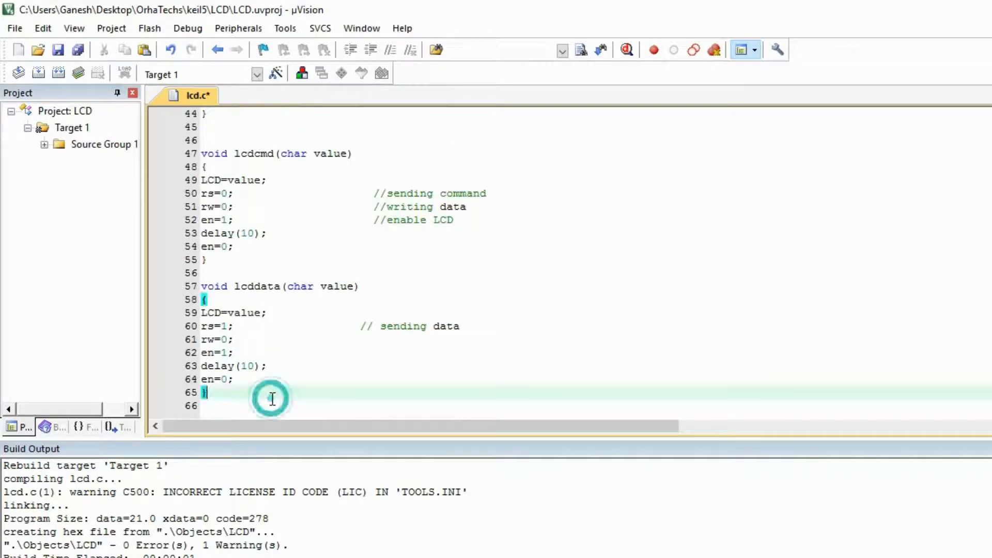
# - Start the definition void display(char *c) below lcddata
pyautogui.write('void displa')
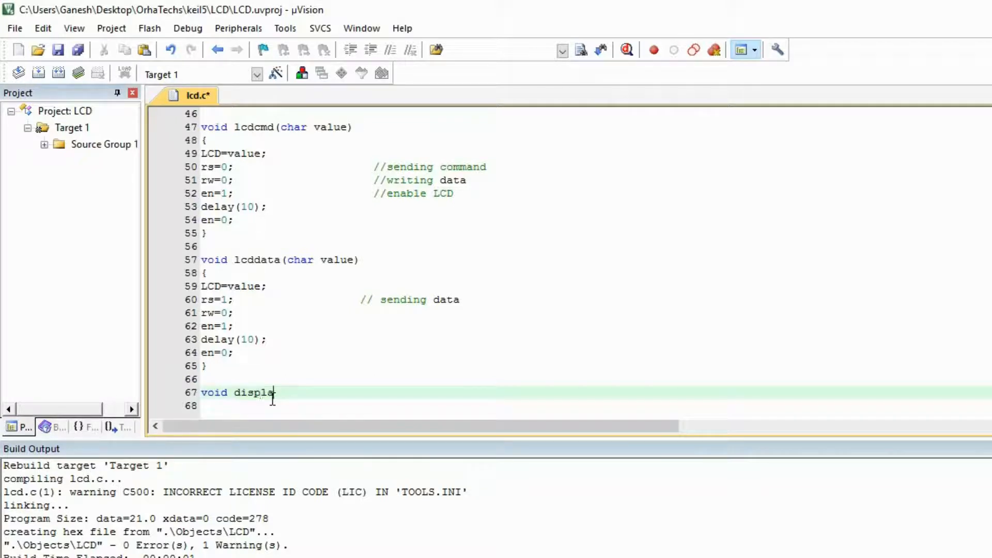
pyautogui.write('()')
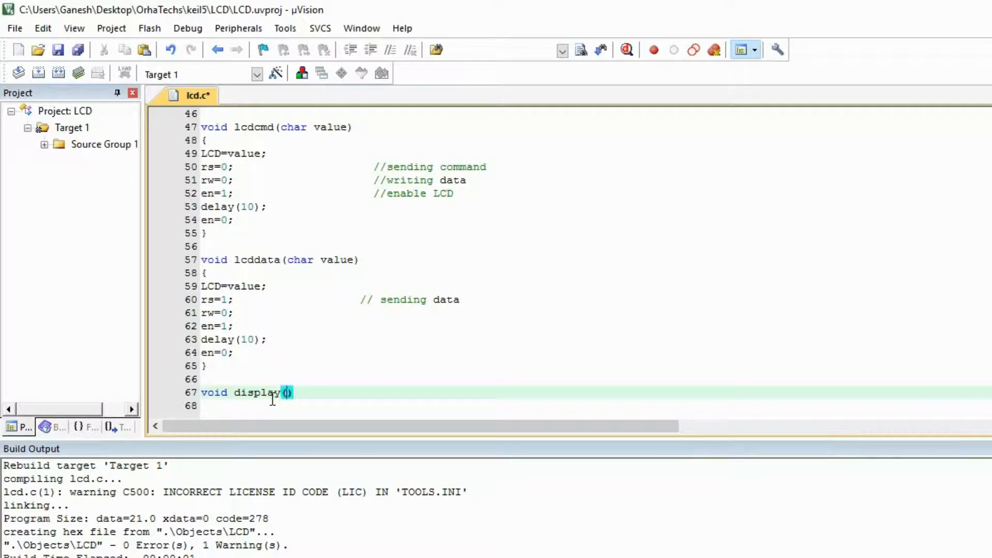
pyautogui.write('char')
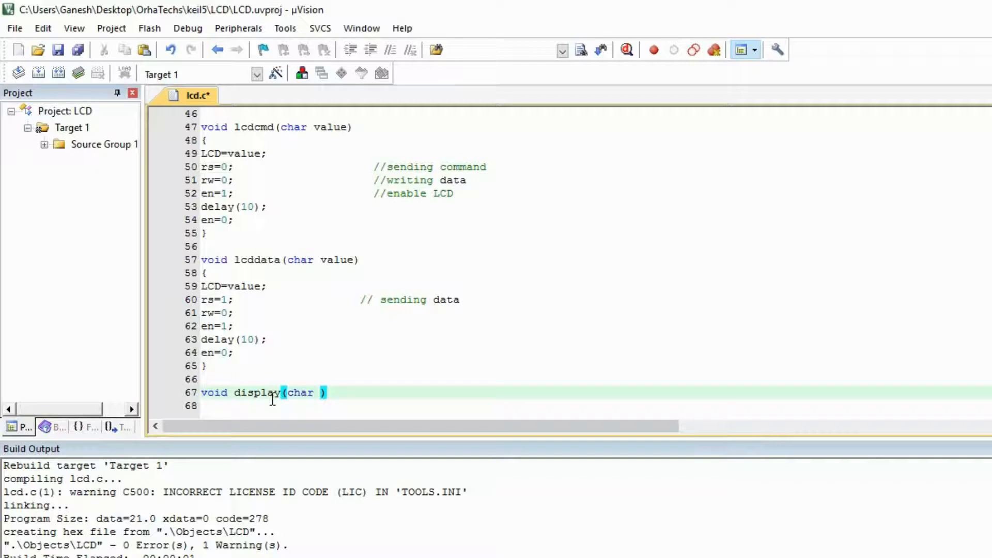
pyautogui.write('*')
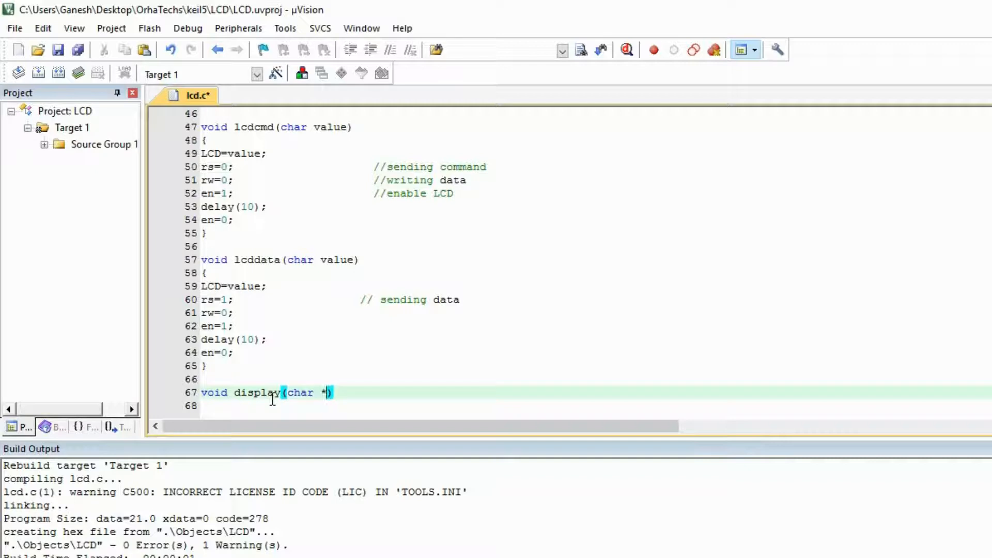
pyautogui.write('c)')
pyautogui.click(595, 405)
pyautogui.write('{')
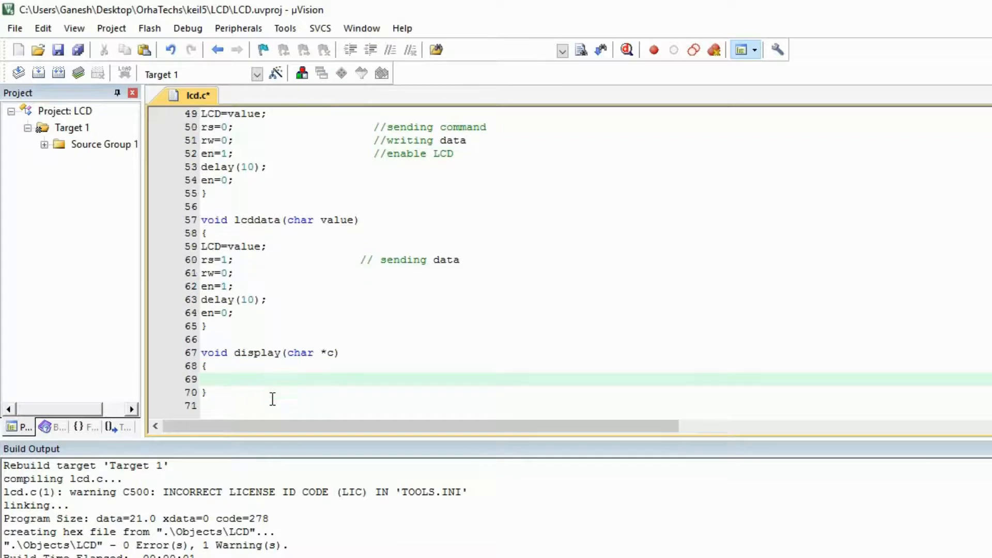
# - Fill display with a while(*c!=0) loop sending lcddata(*c++)
pyautogui.write('while')
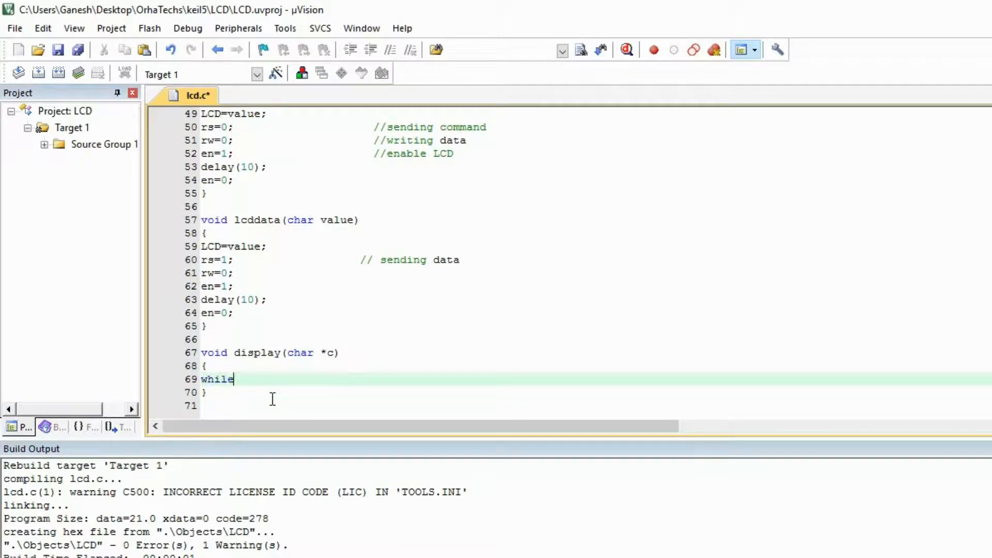
pyautogui.write('()')
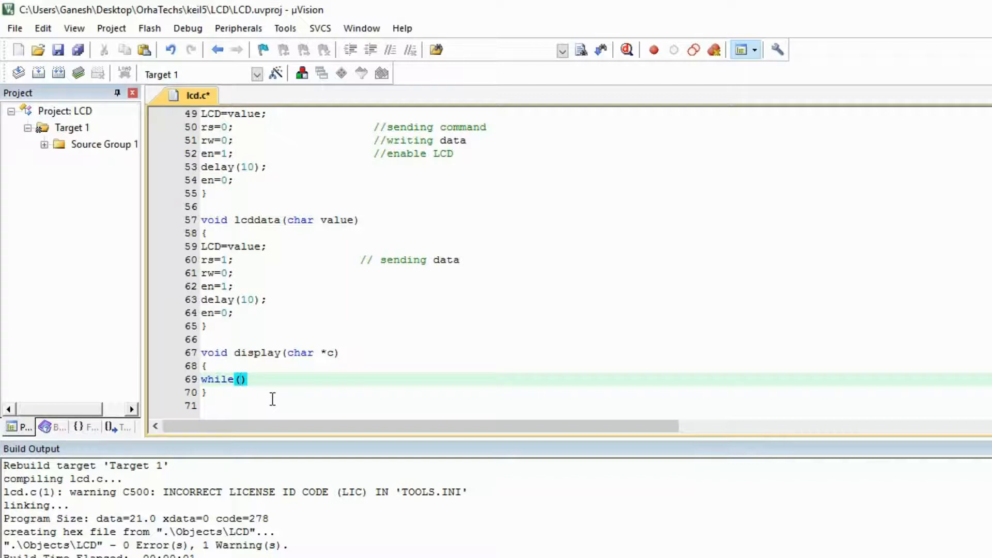
pyautogui.write('*c')
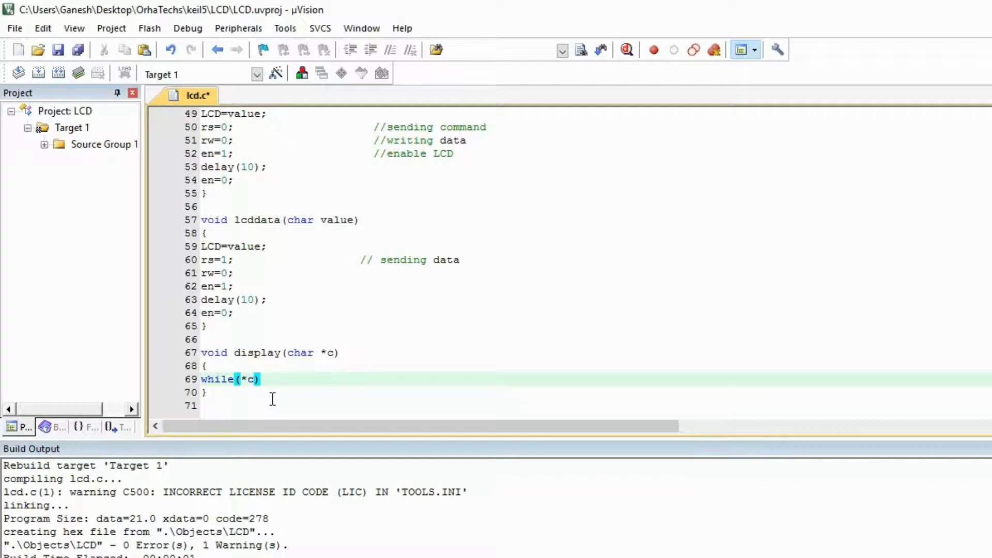
pyautogui.write('!')
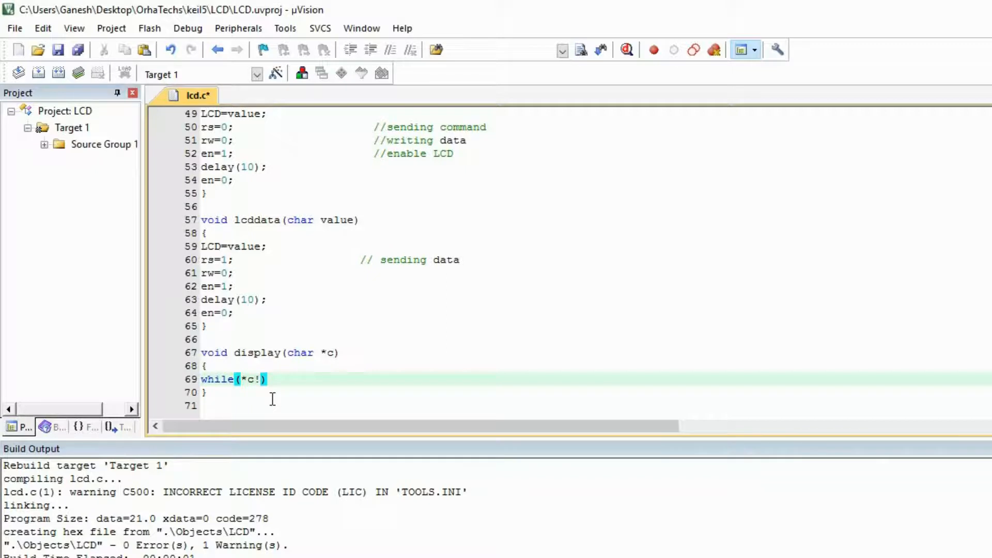
pyautogui.write('=0')
pyautogui.write('lcddata')
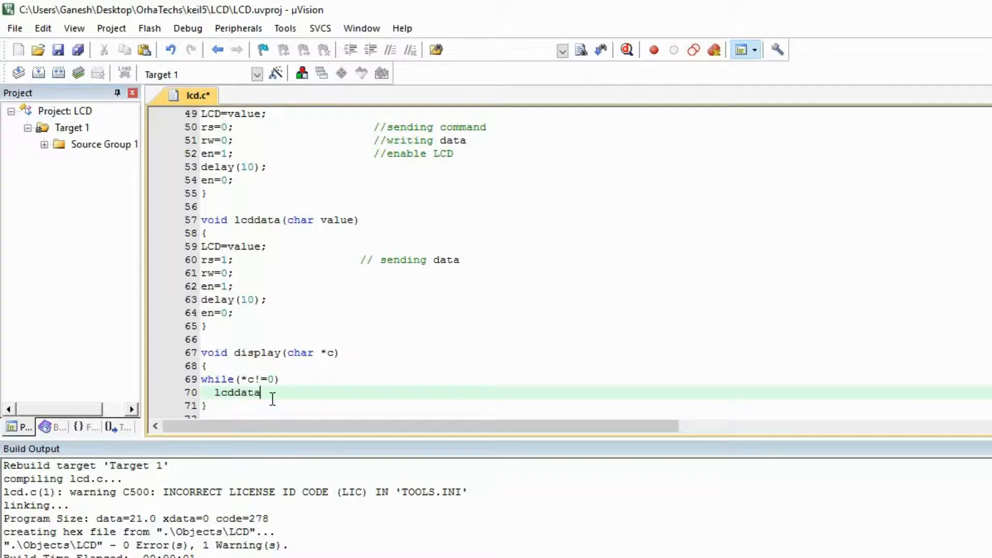
pyautogui.write('()')
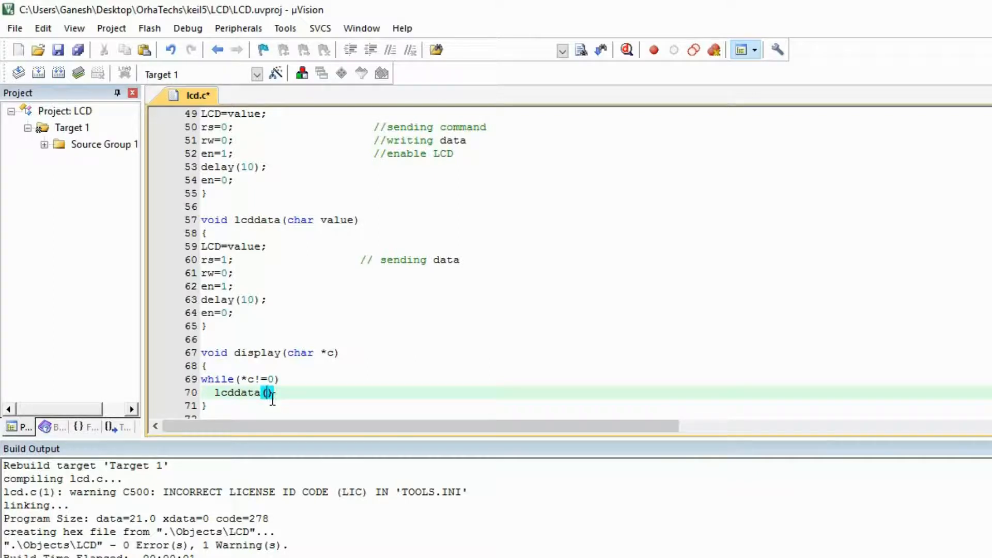
pyautogui.write('*c')
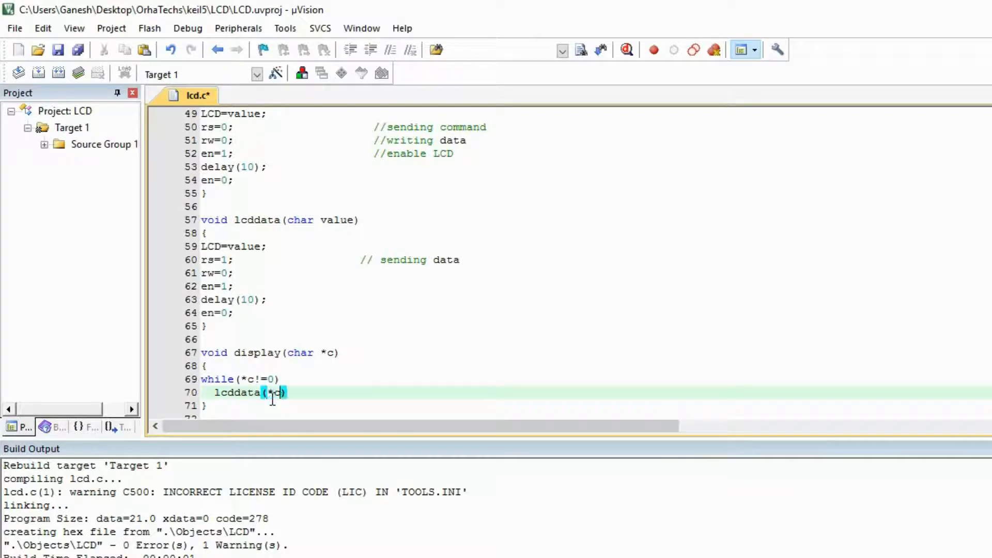
pyautogui.write('+')
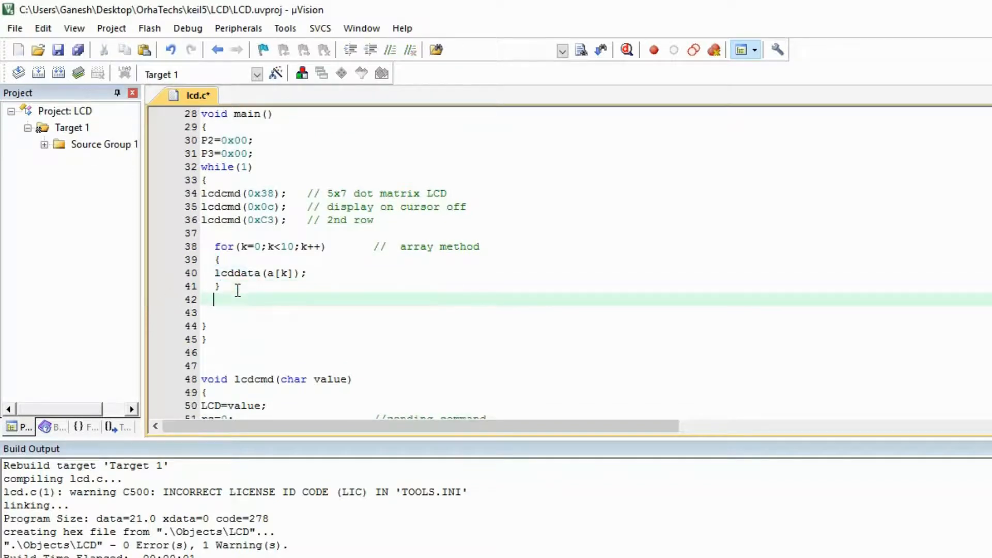
# - Call display("Subscribe To") in main
pyautogui.write('dis')
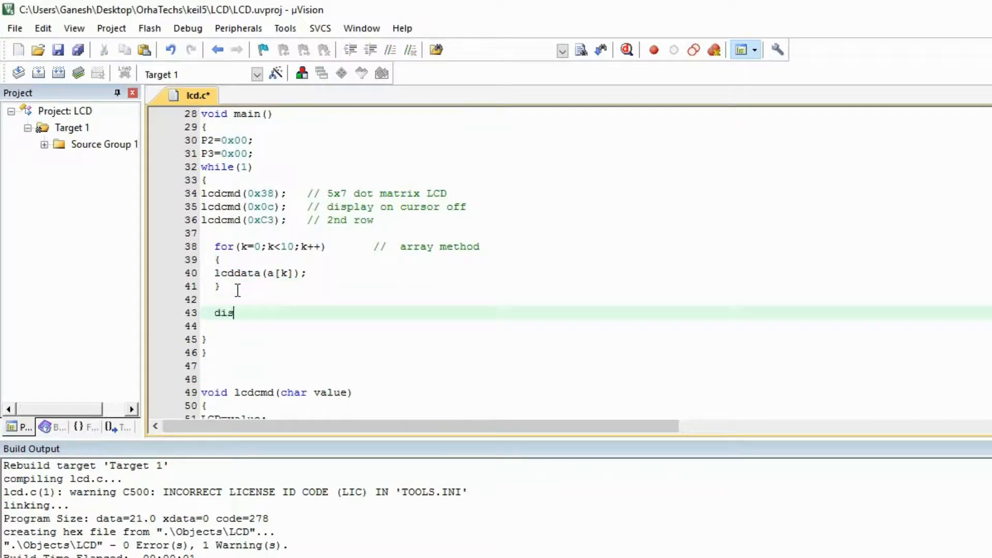
pyautogui.write('play')
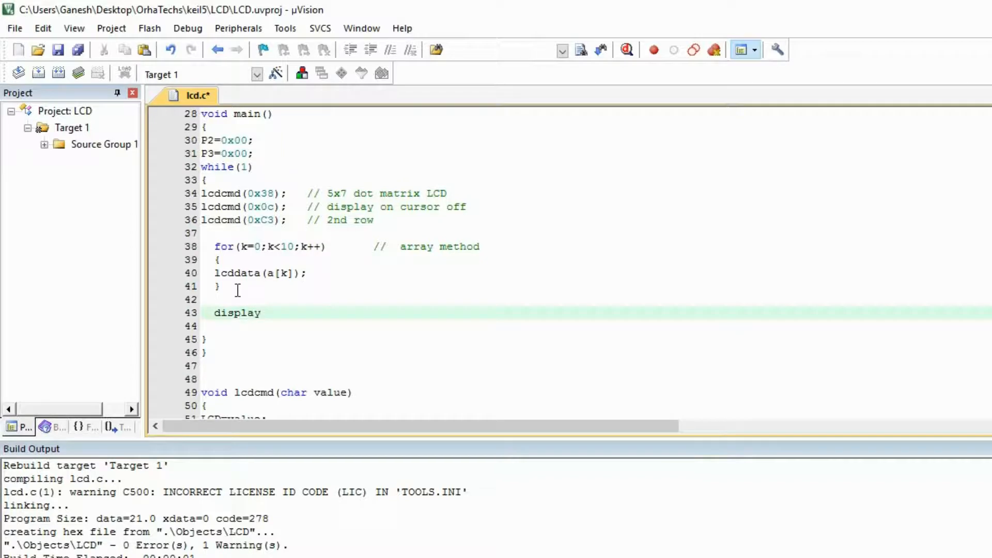
pyautogui.write('()')
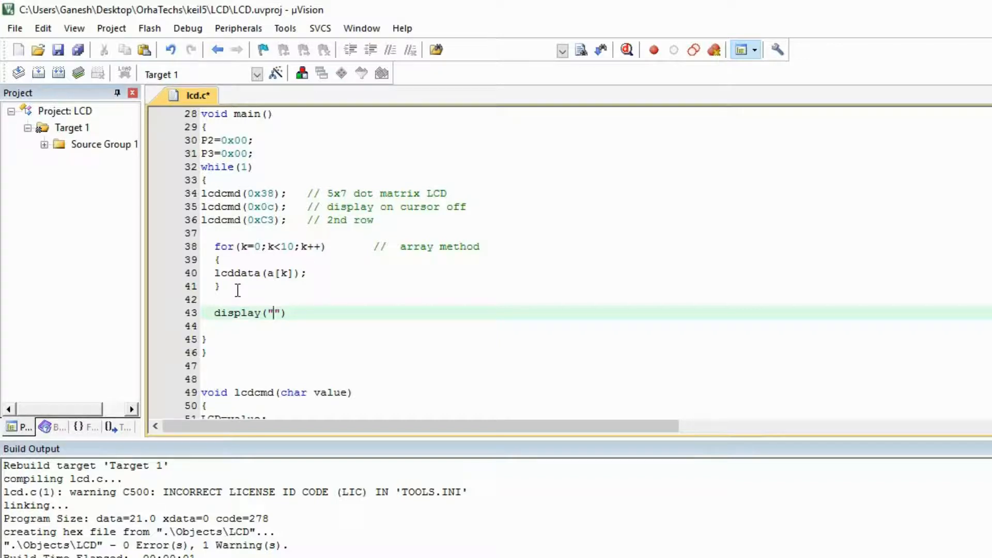
pyautogui.write('S')
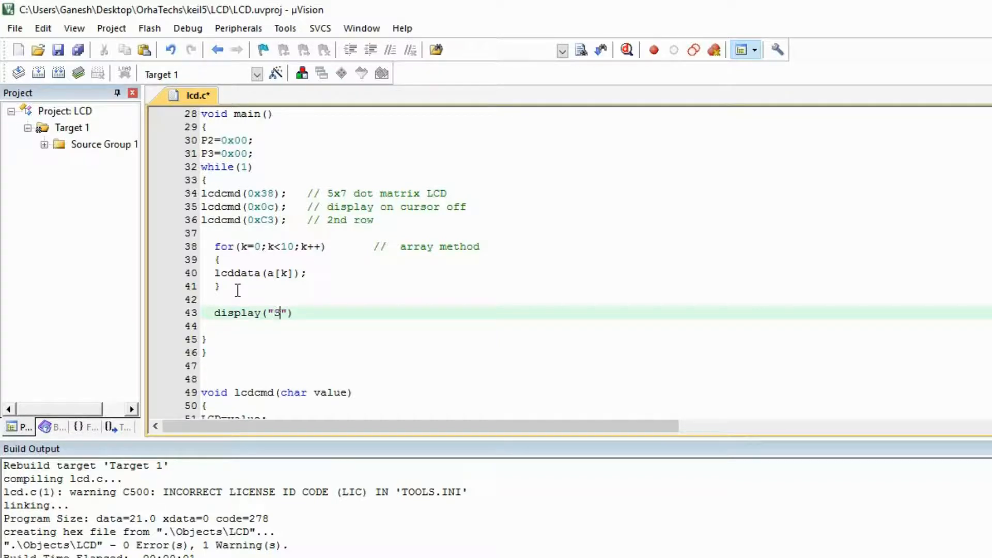
pyautogui.write('ubscribe To')
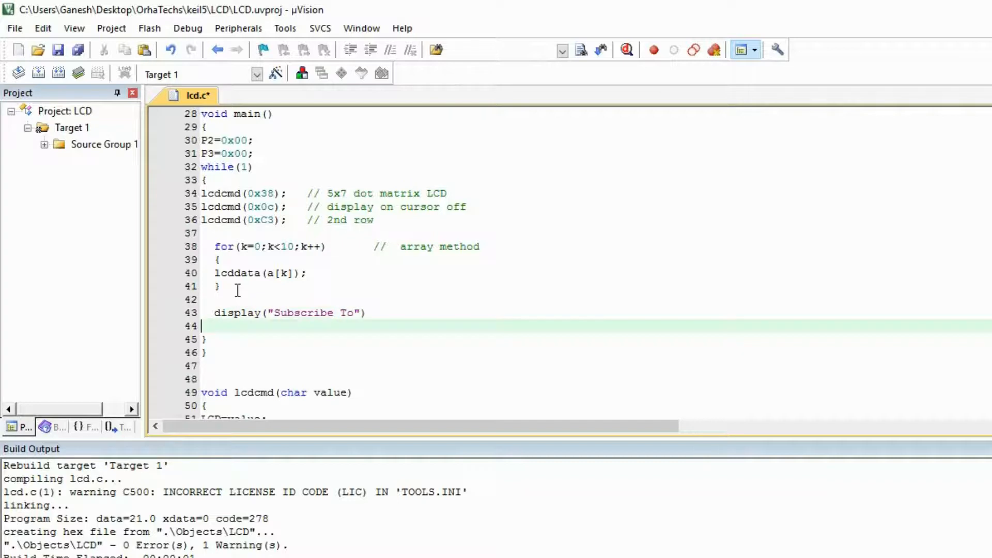
pyautogui.write(';')
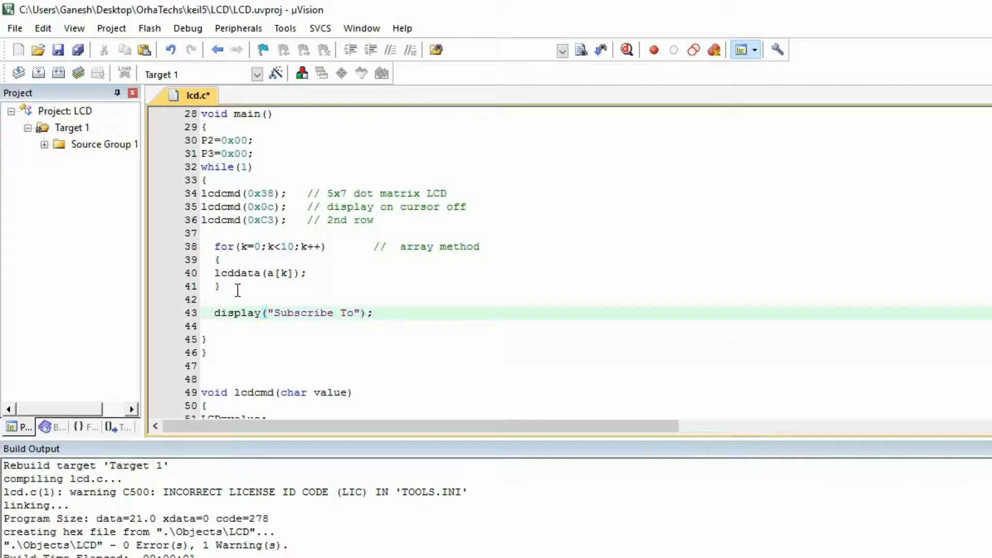
# - Add lcdcmd(0x82) to position the Subscribe To text
pyautogui.write('1')
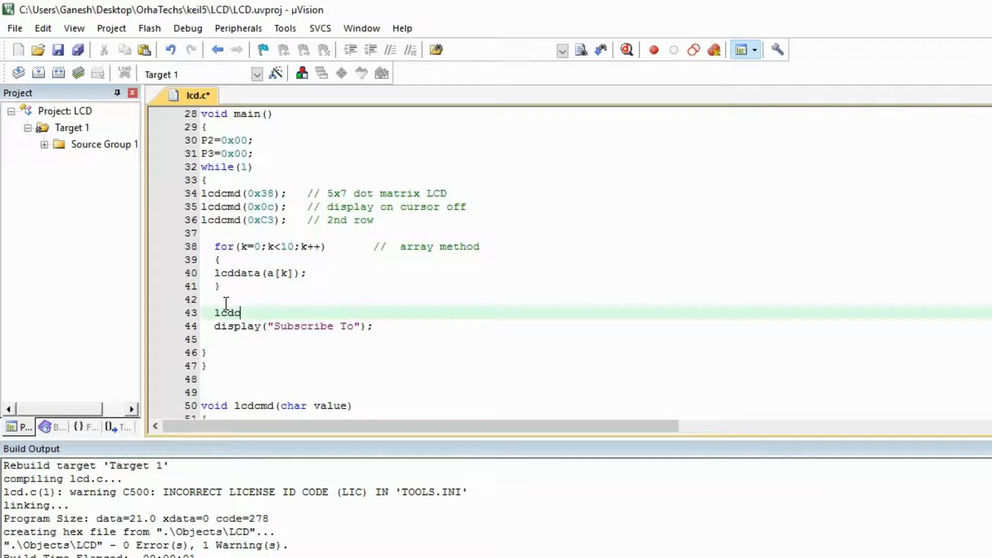
pyautogui.write('cm')
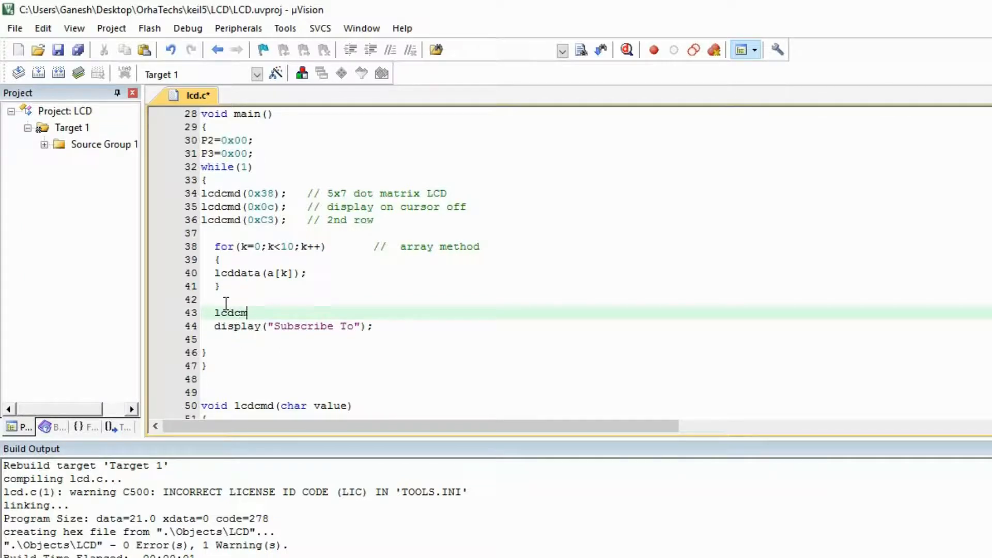
pyautogui.write('d()')
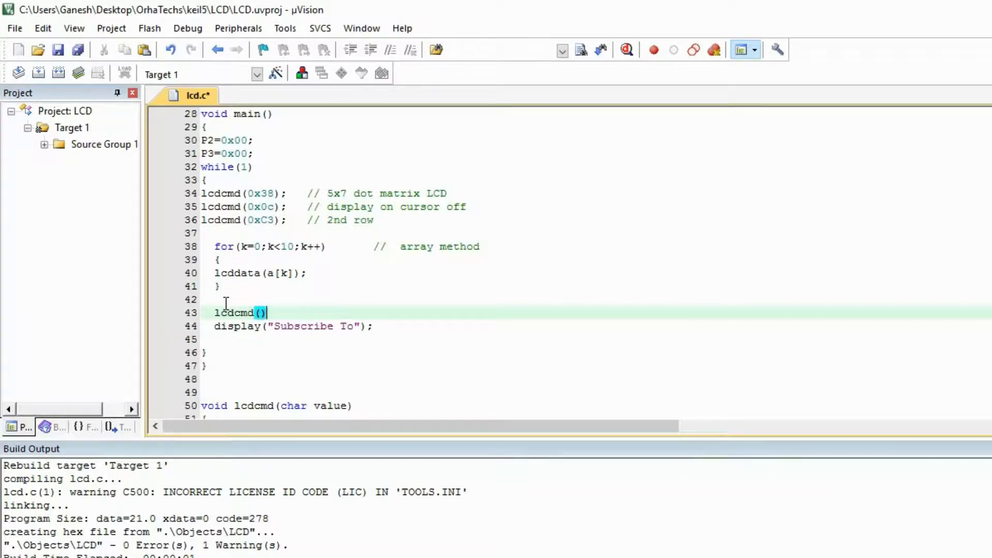
pyautogui.write('0x')
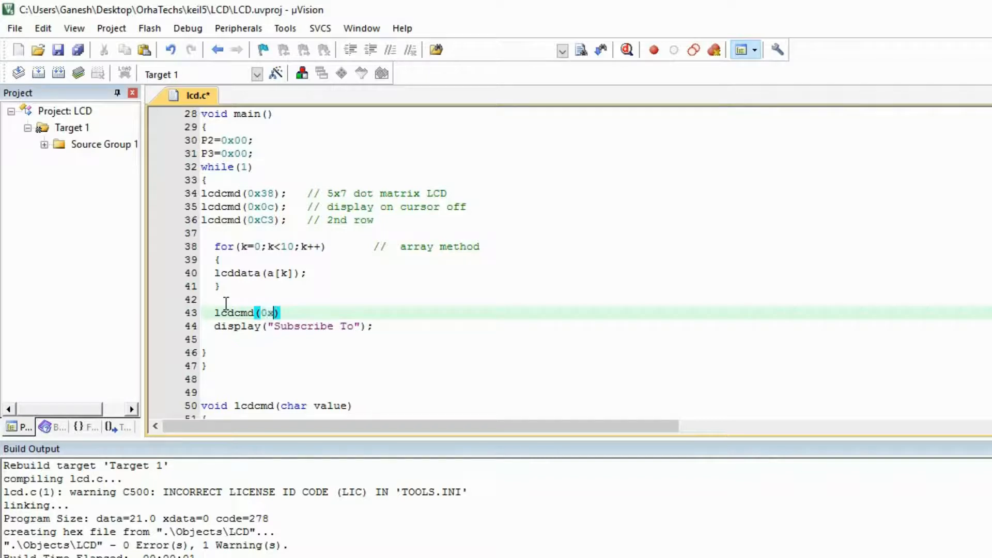
pyautogui.write('8')
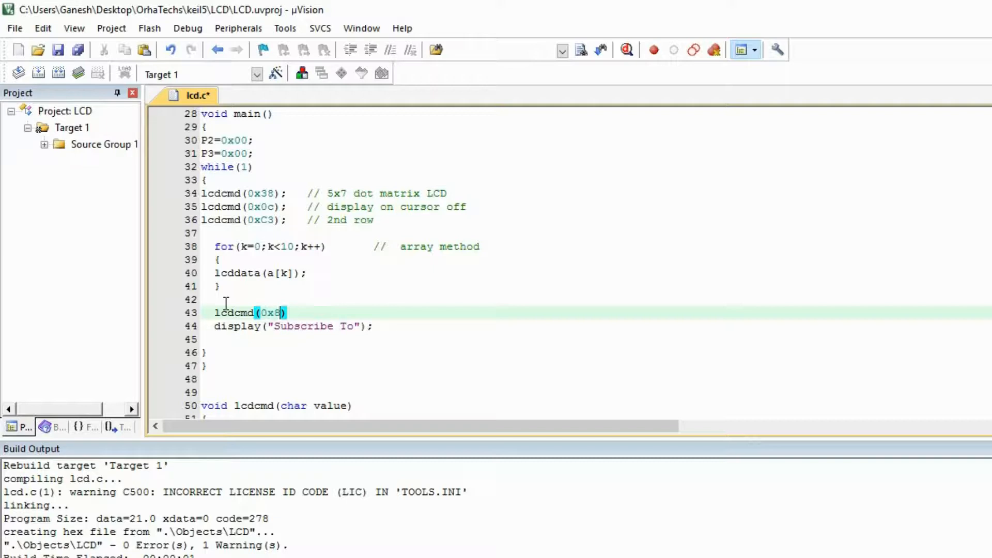
pyautogui.write('2')
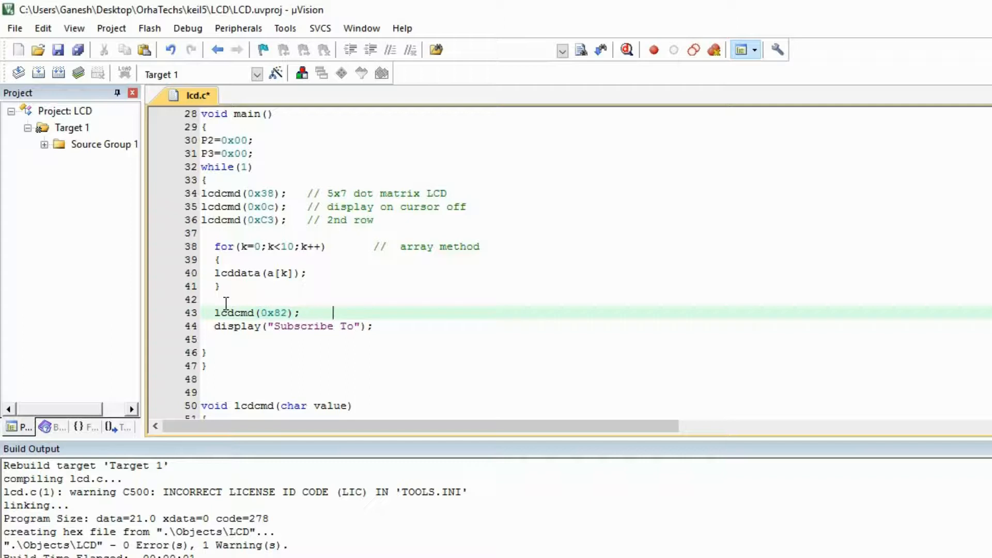
# - Comment the display line as '// pointer method'
pyautogui.write('// 1st row')
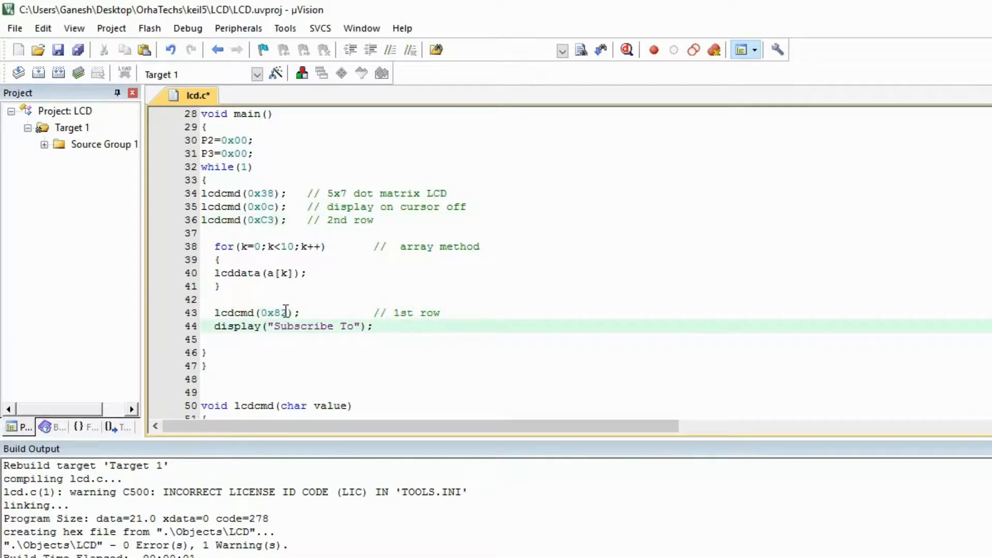
pyautogui.doubleClick(304, 326)
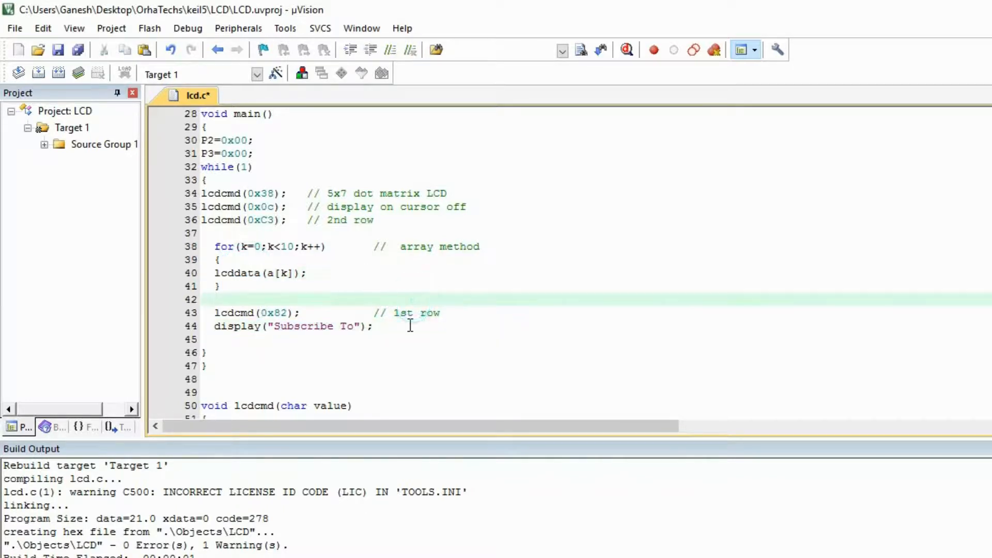
pyautogui.click(273, 312)
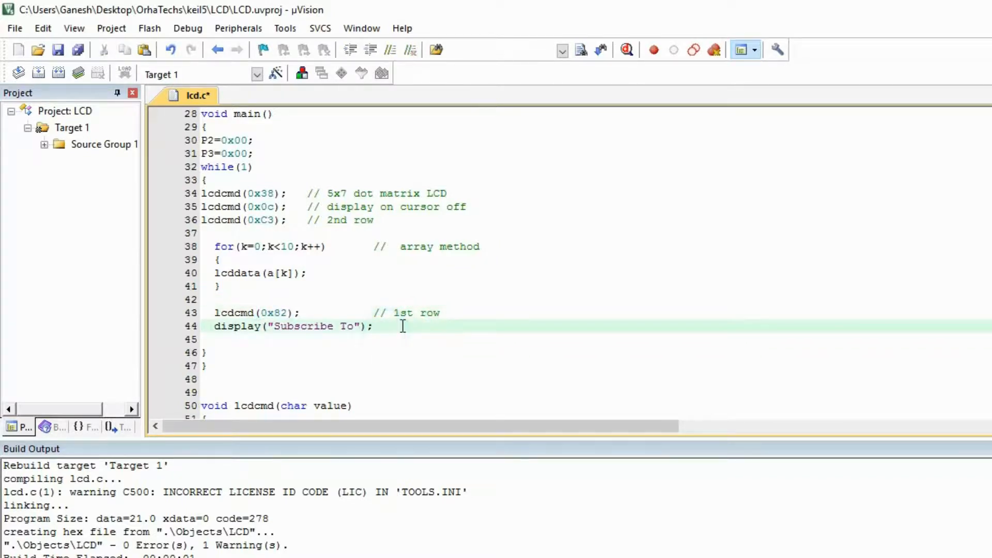
pyautogui.write('//')
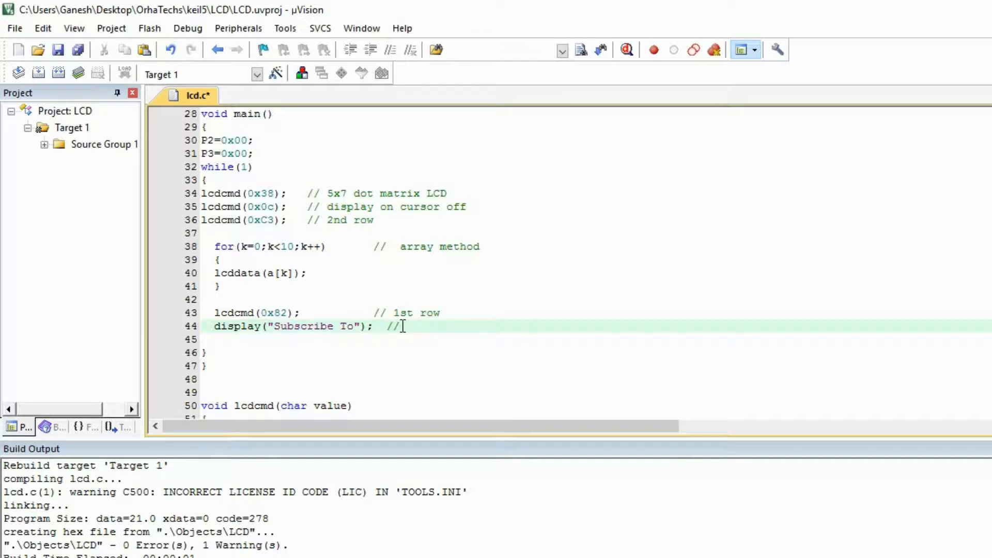
pyautogui.write('pd')
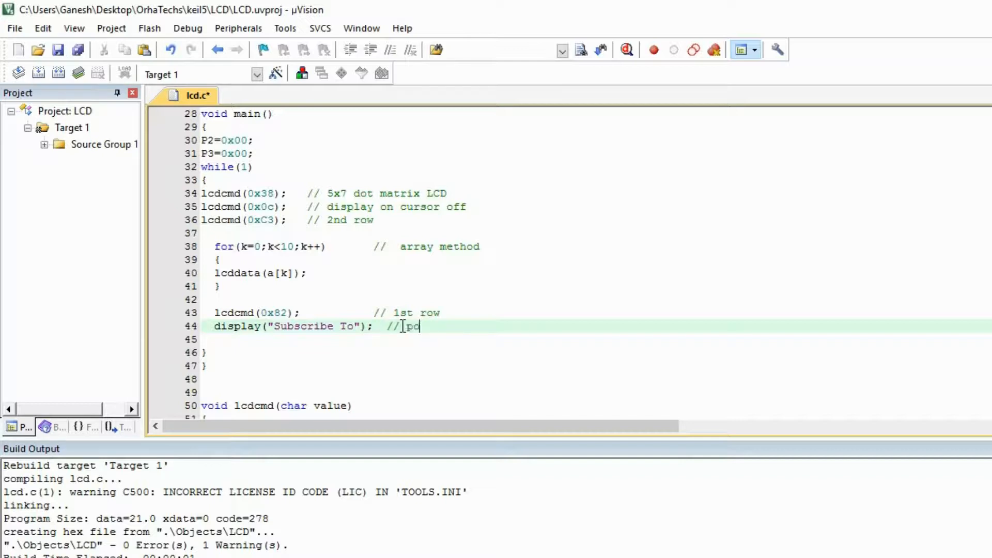
pyautogui.write('ointer me')
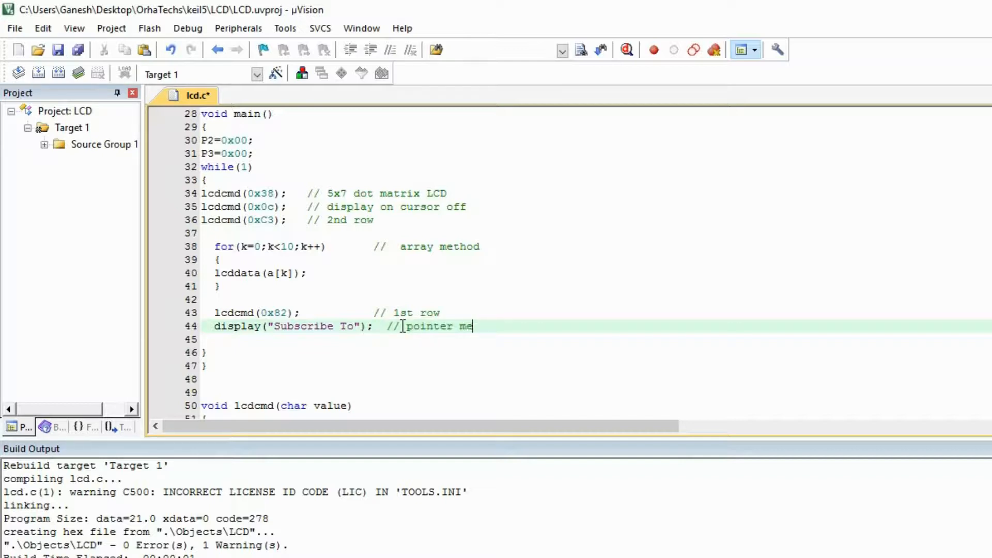
pyautogui.write('thod')
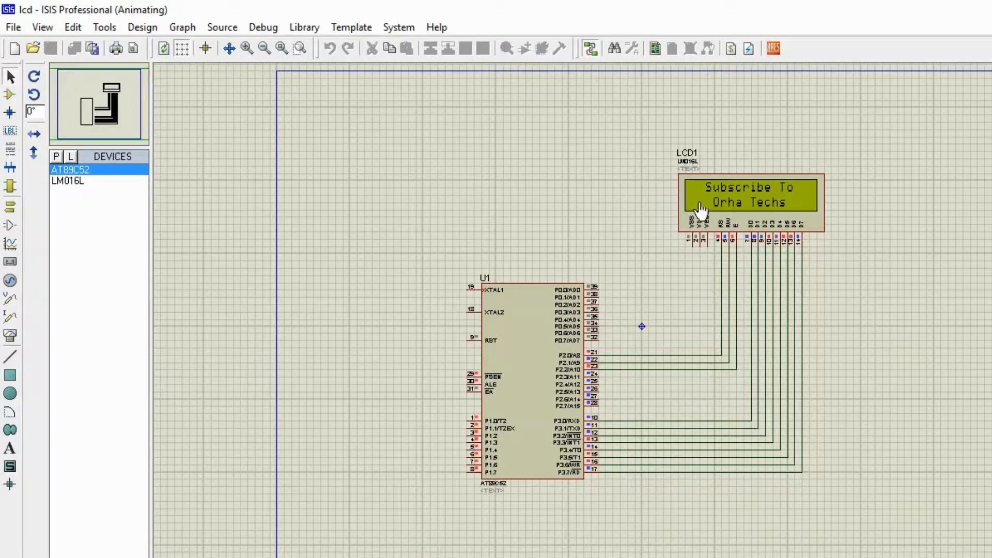
pyautogui.moveTo(812, 191)
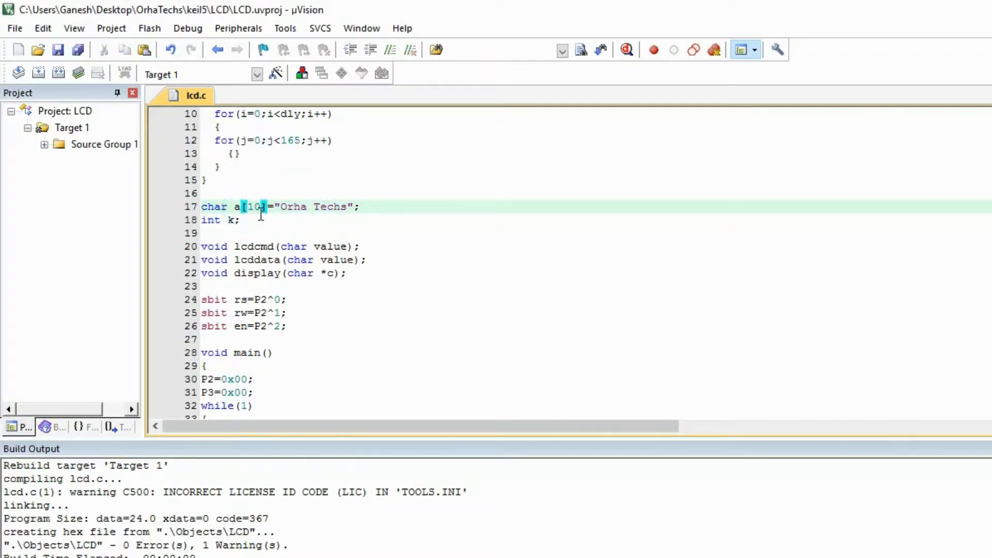
pyautogui.scroll(-3)
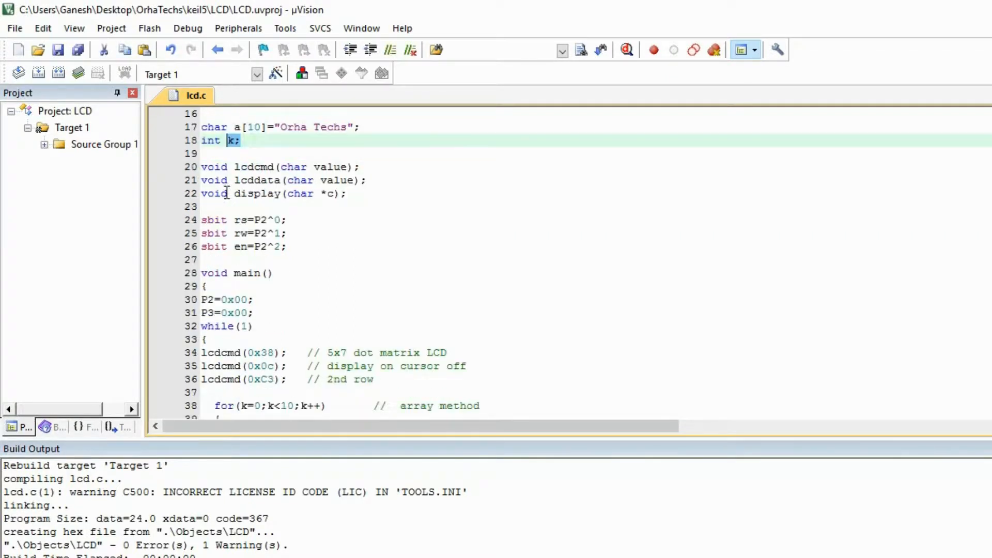
pyautogui.scroll(-3)
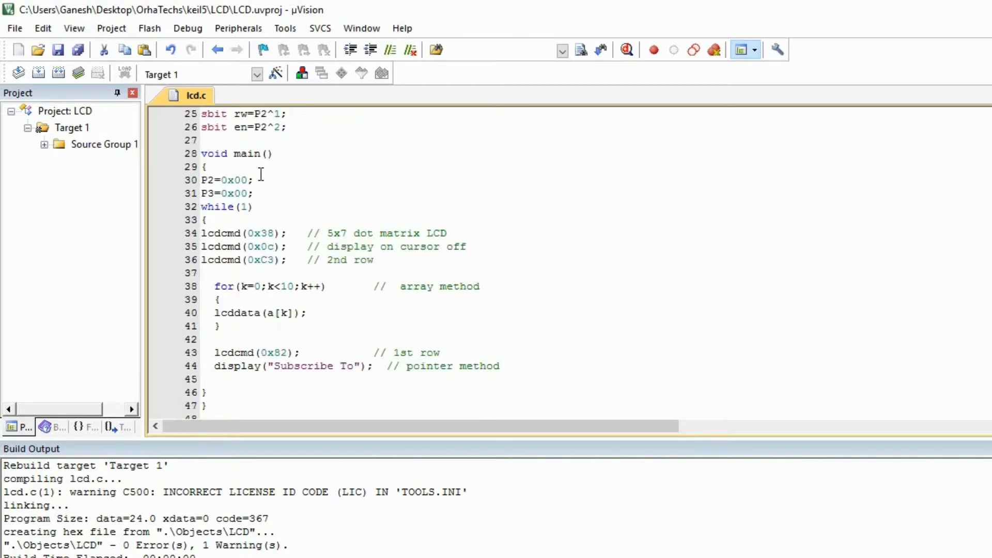
pyautogui.click(254, 286)
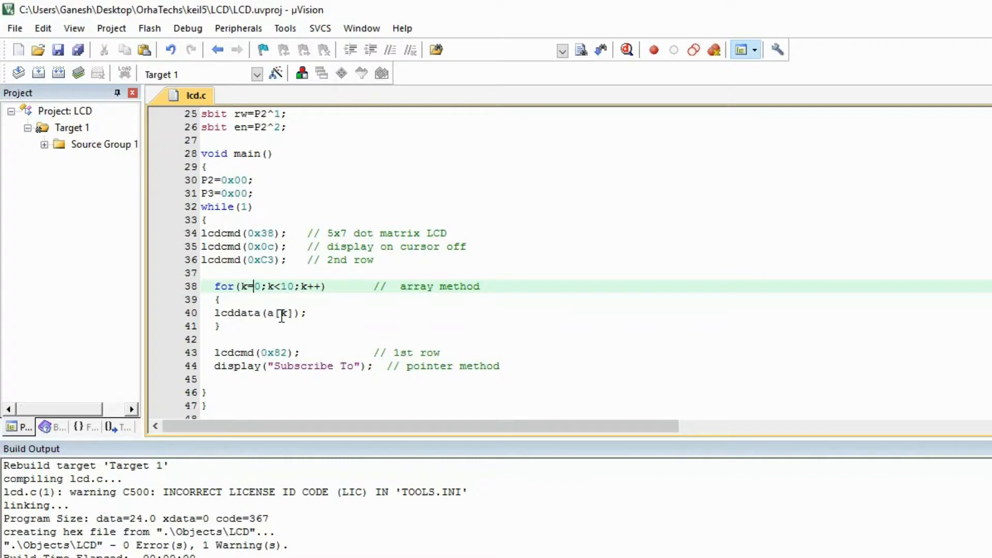
pyautogui.scroll(3)
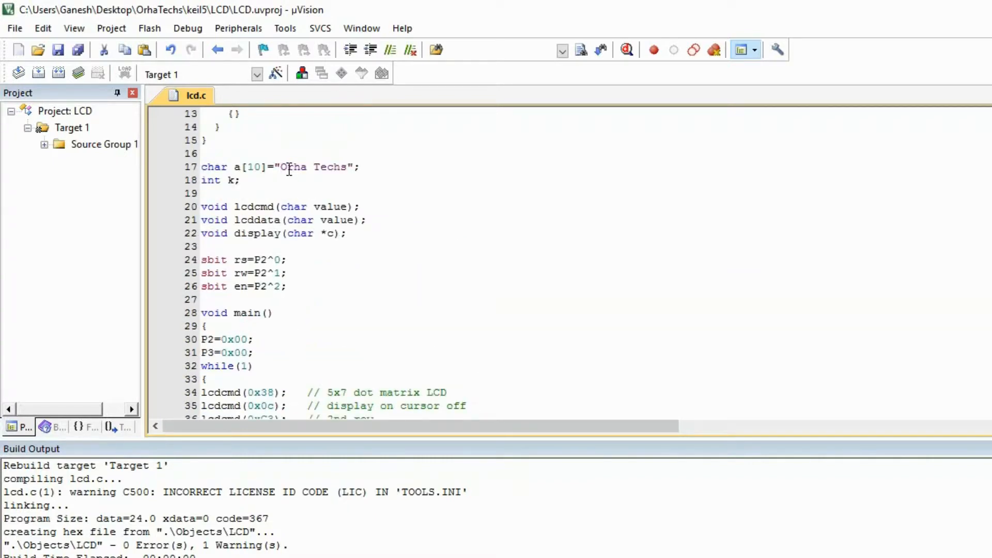
pyautogui.scroll(-3)
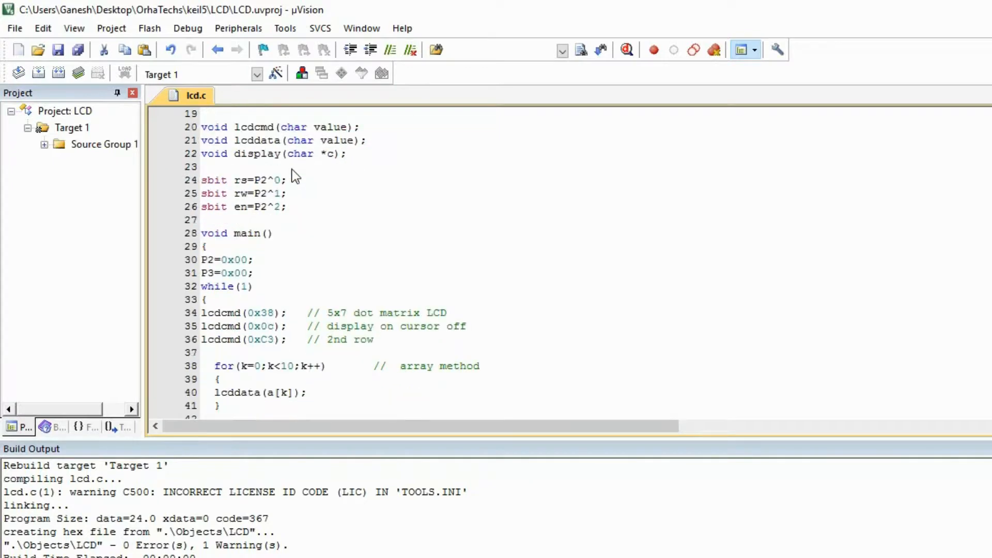
pyautogui.scroll(-3)
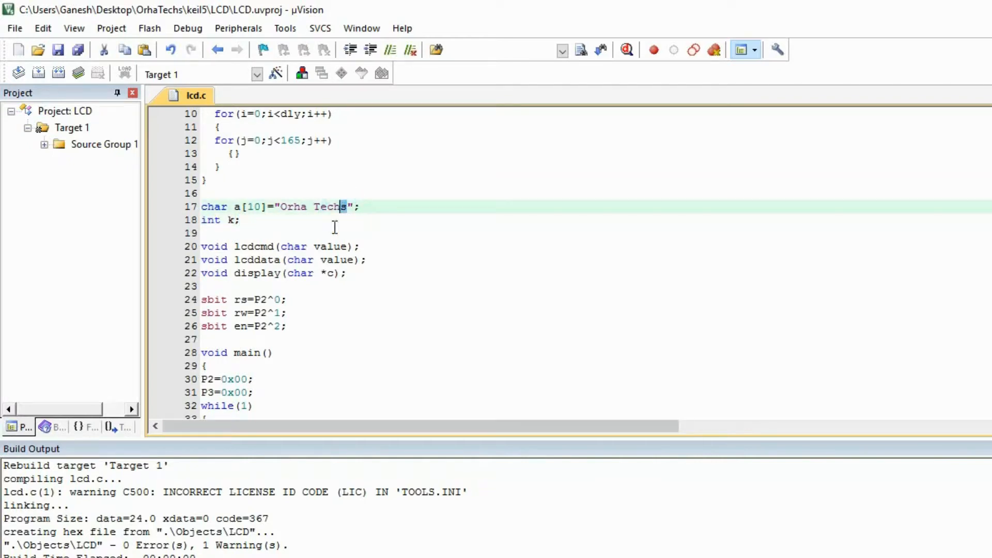
pyautogui.scroll(-3)
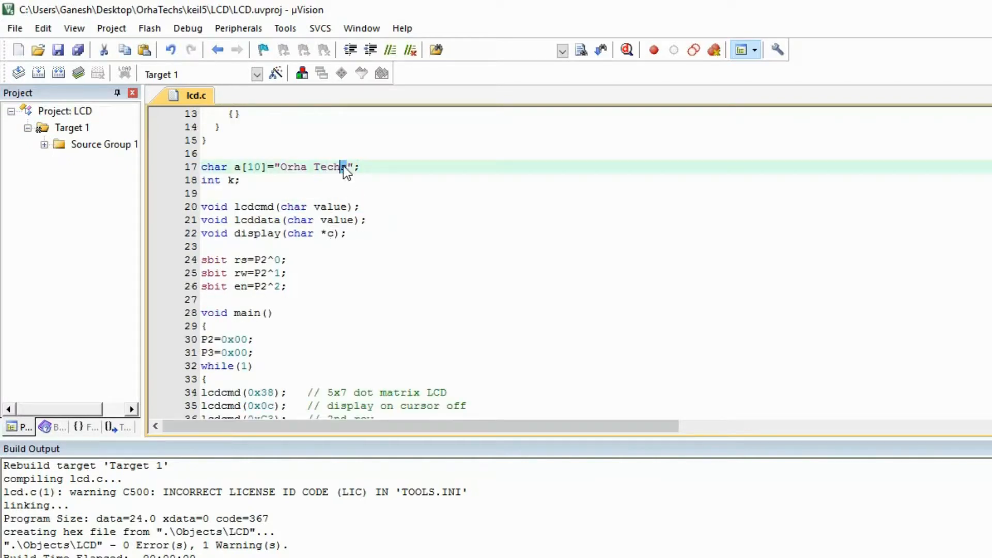
pyautogui.scroll(-3)
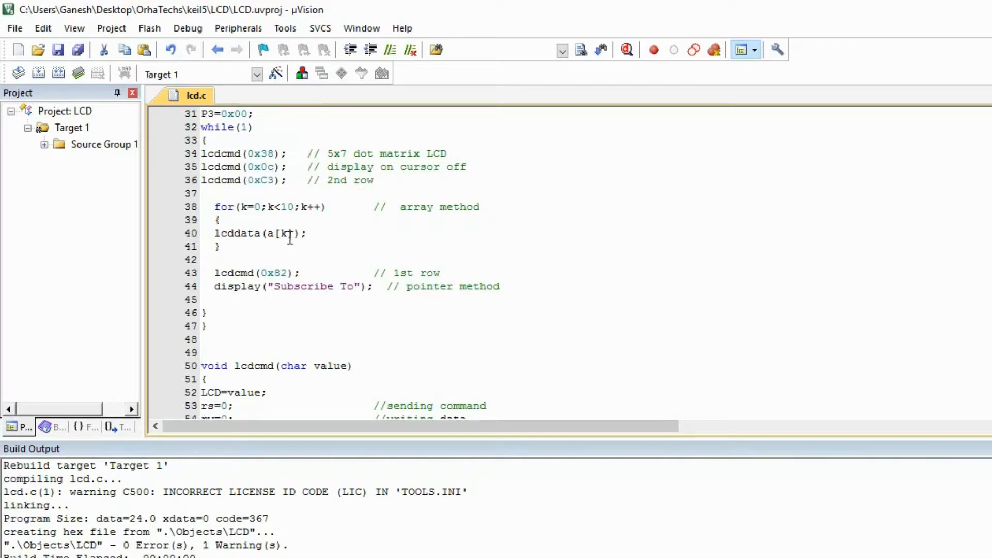
pyautogui.scroll(-3)
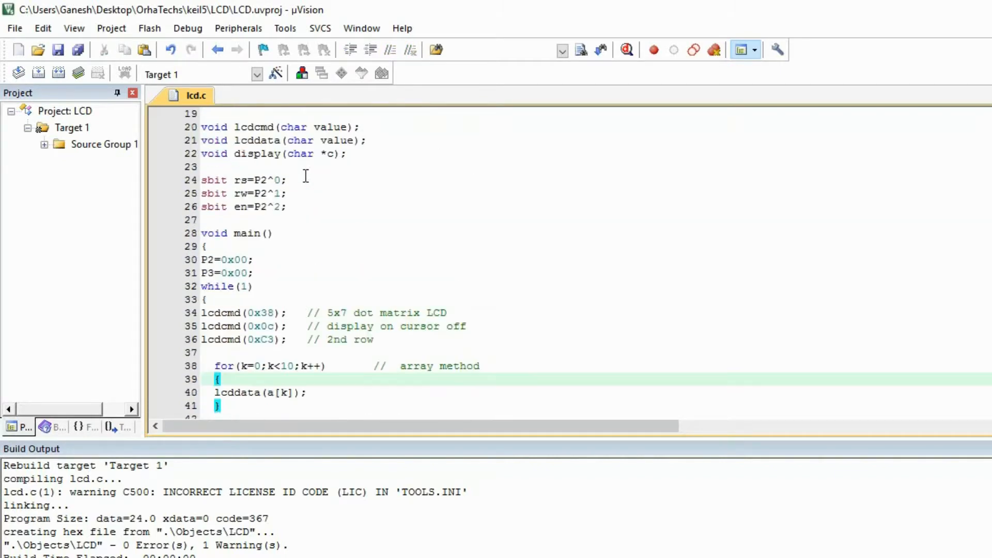
pyautogui.scroll(-3)
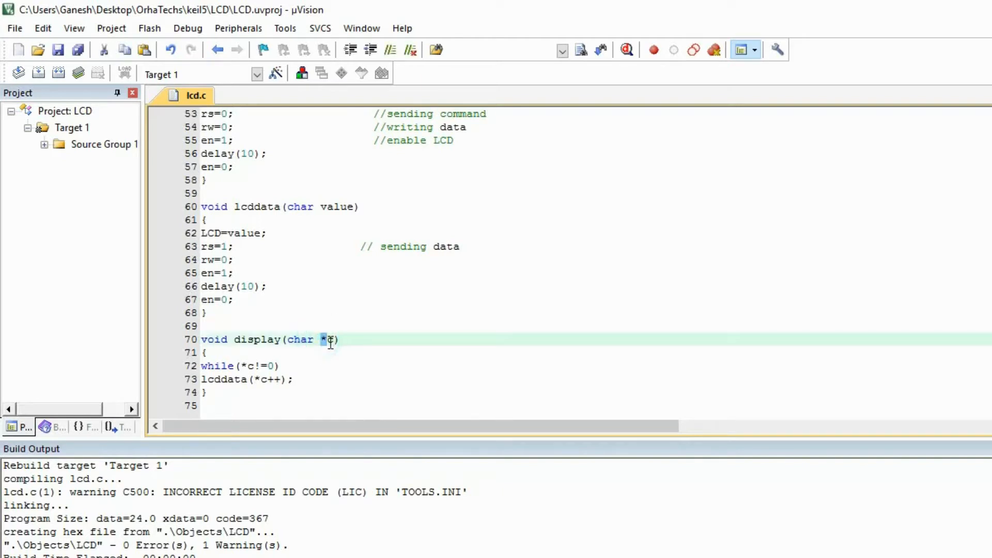
pyautogui.click(257, 365)
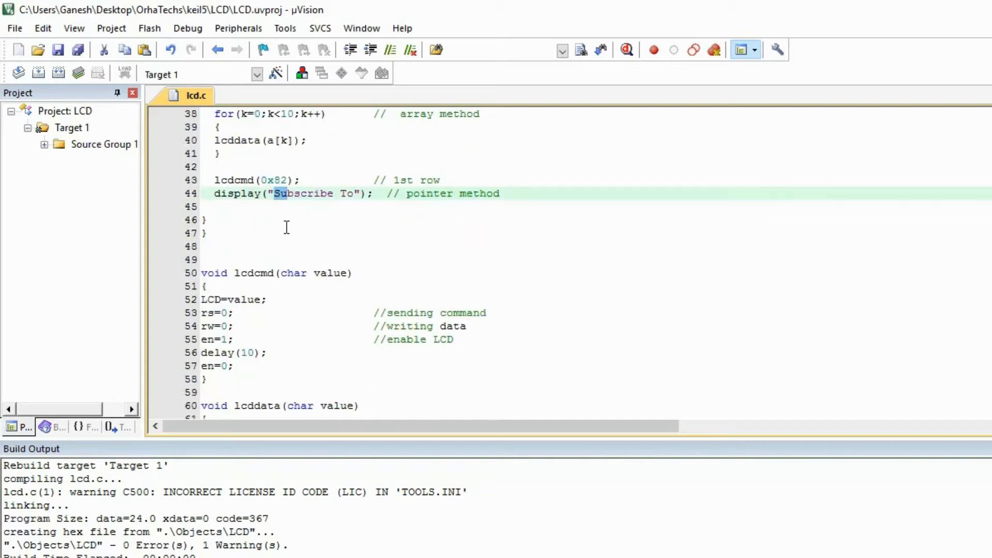
pyautogui.click(347, 200)
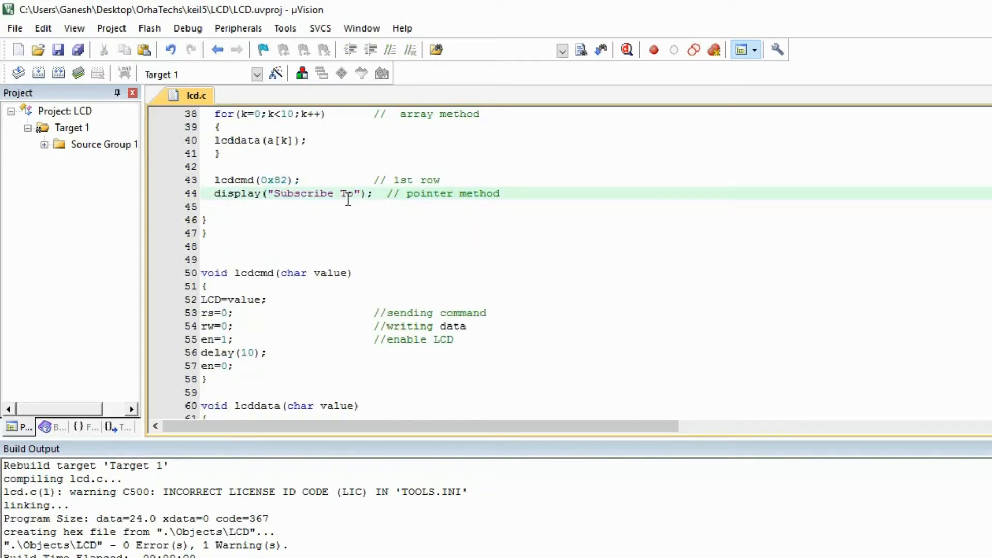
pyautogui.scroll(-3)
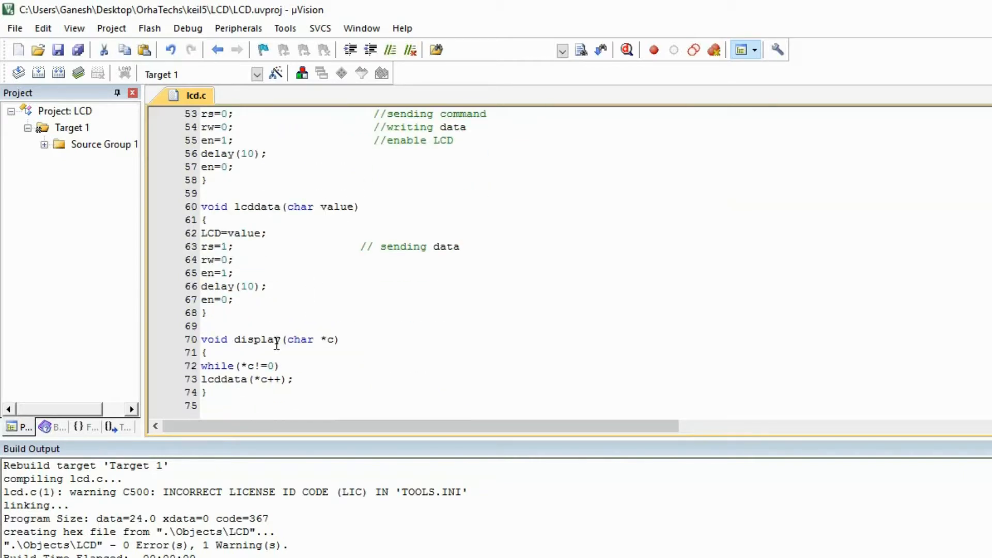
pyautogui.click(258, 365)
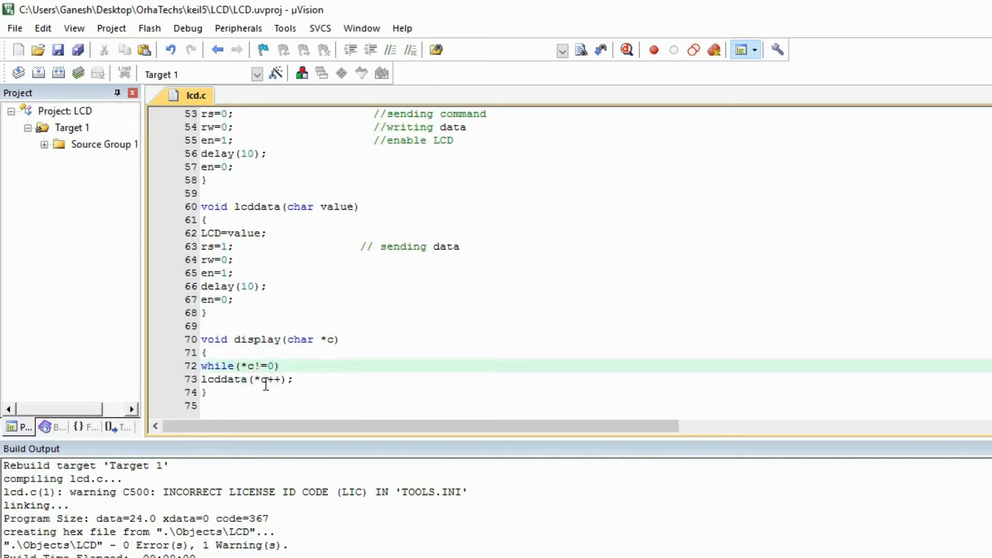
pyautogui.click(269, 379)
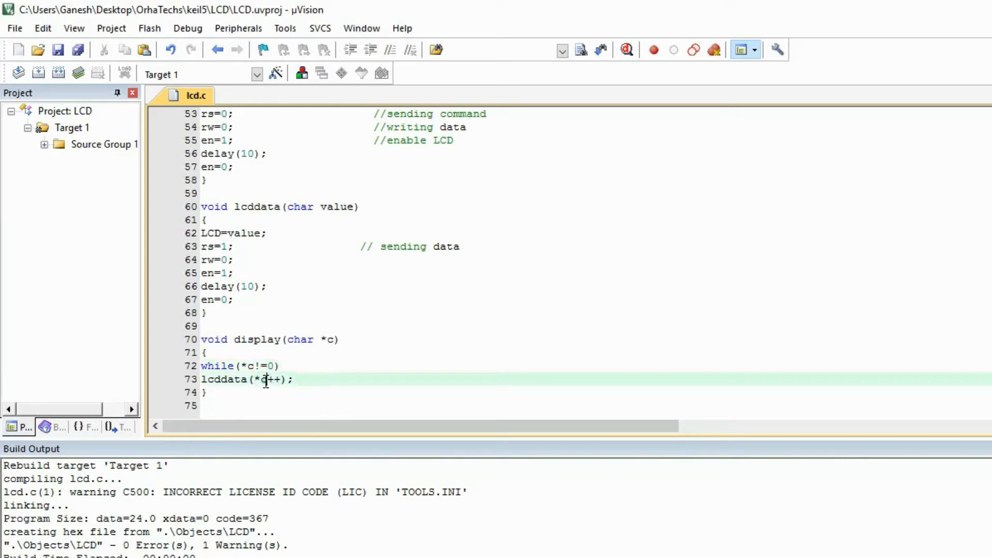
pyautogui.scroll(3)
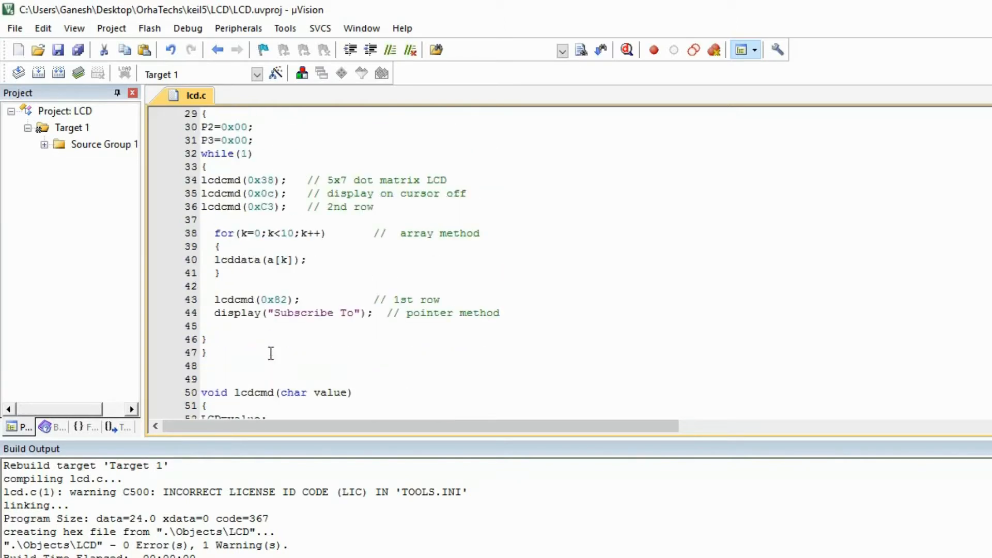
pyautogui.click(353, 313)
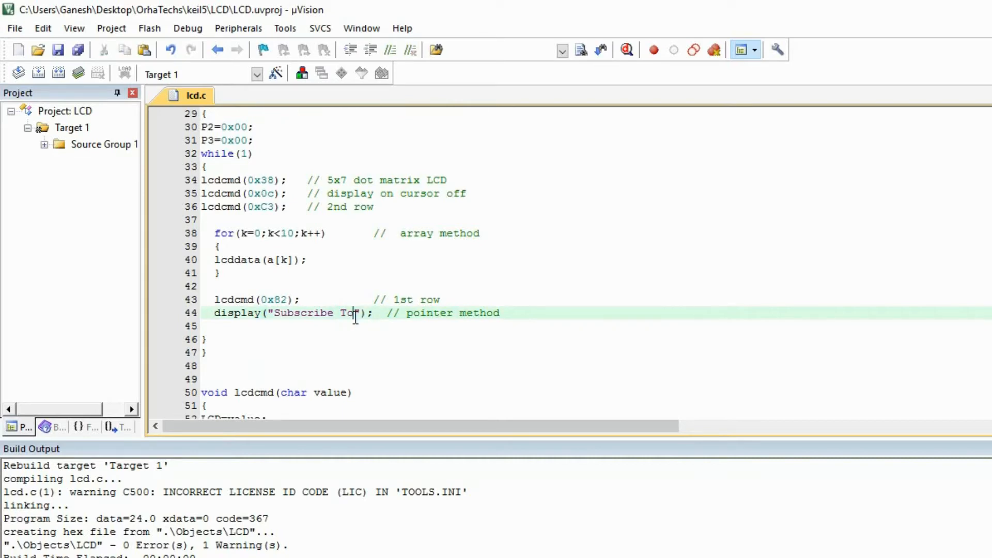
pyautogui.scroll(-3)
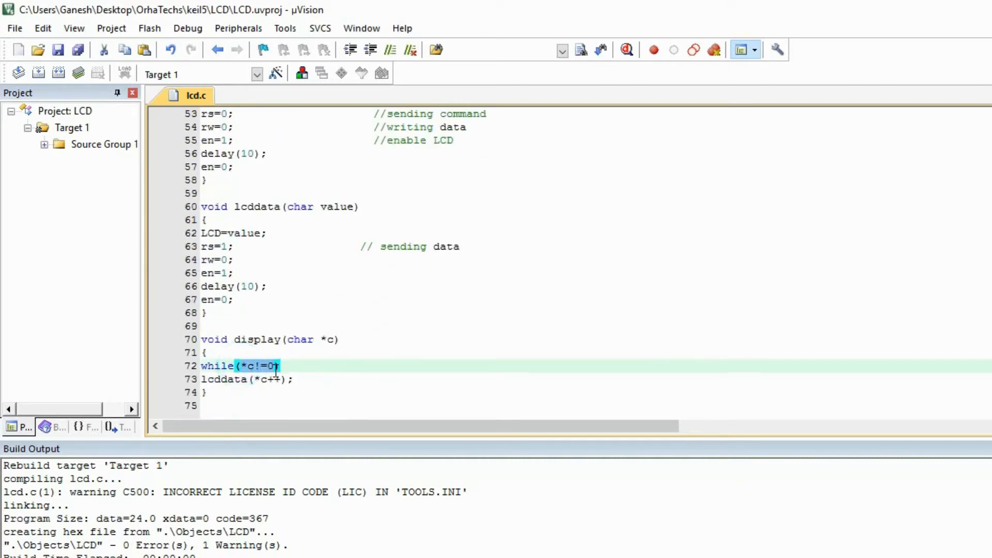
pyautogui.scroll(-3)
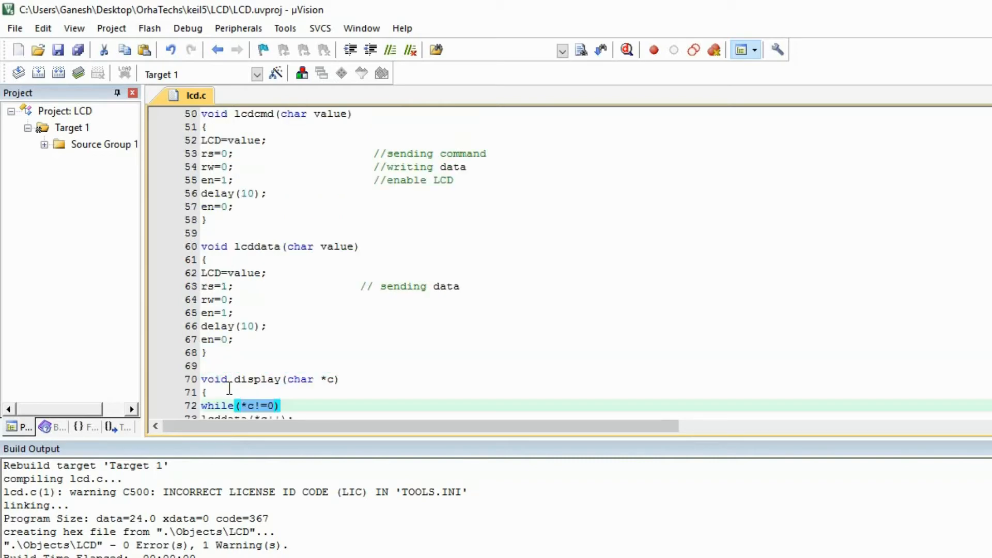